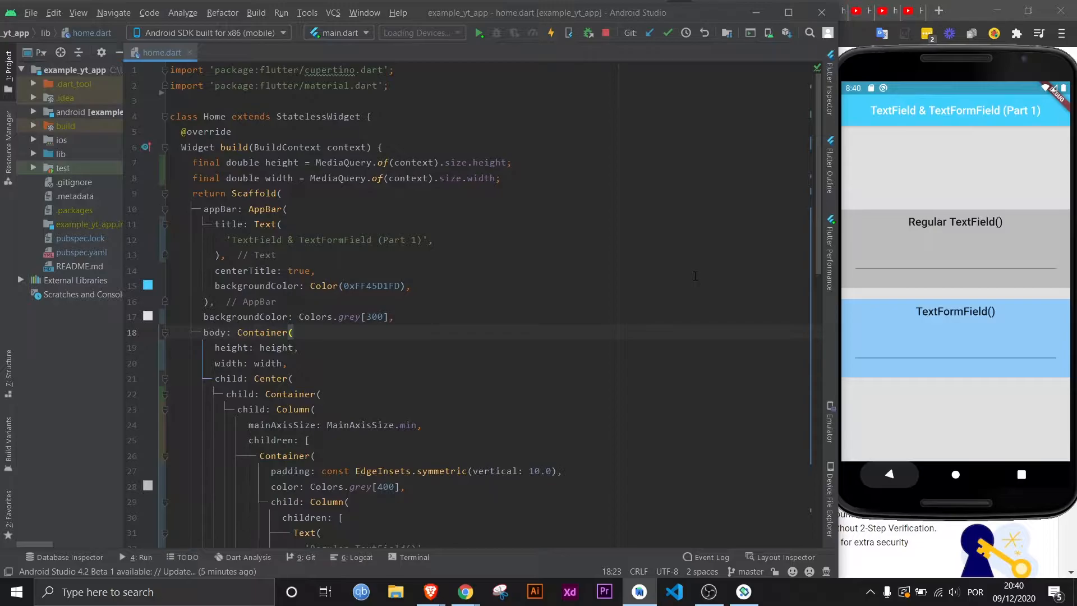
- Focus the emulator's text field and begin a decoration: property inside TextField() in home.dart
scroll("down", 3)
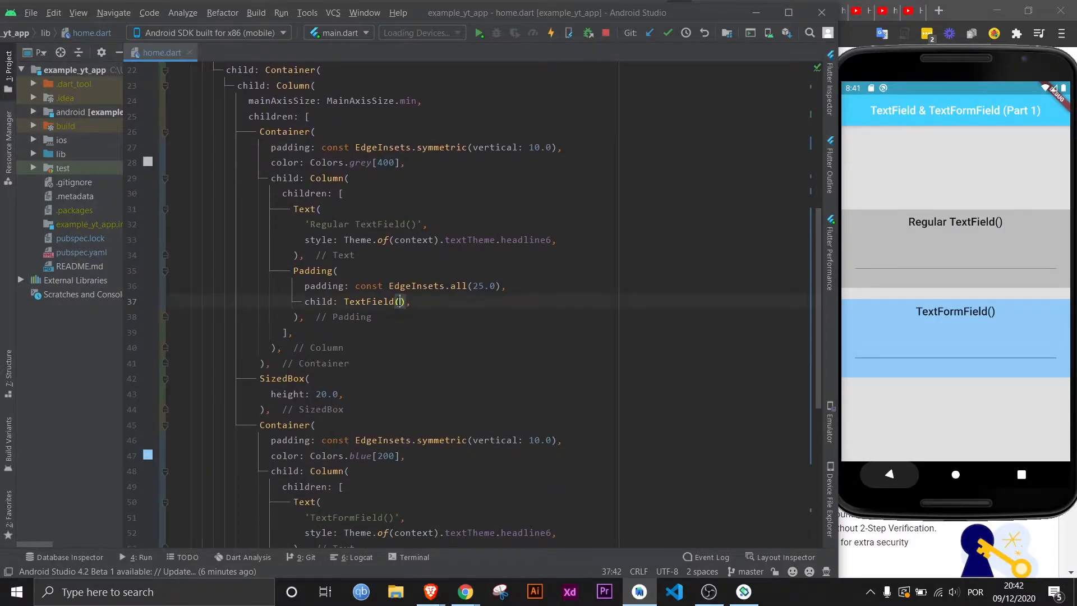
left_click(400, 301)
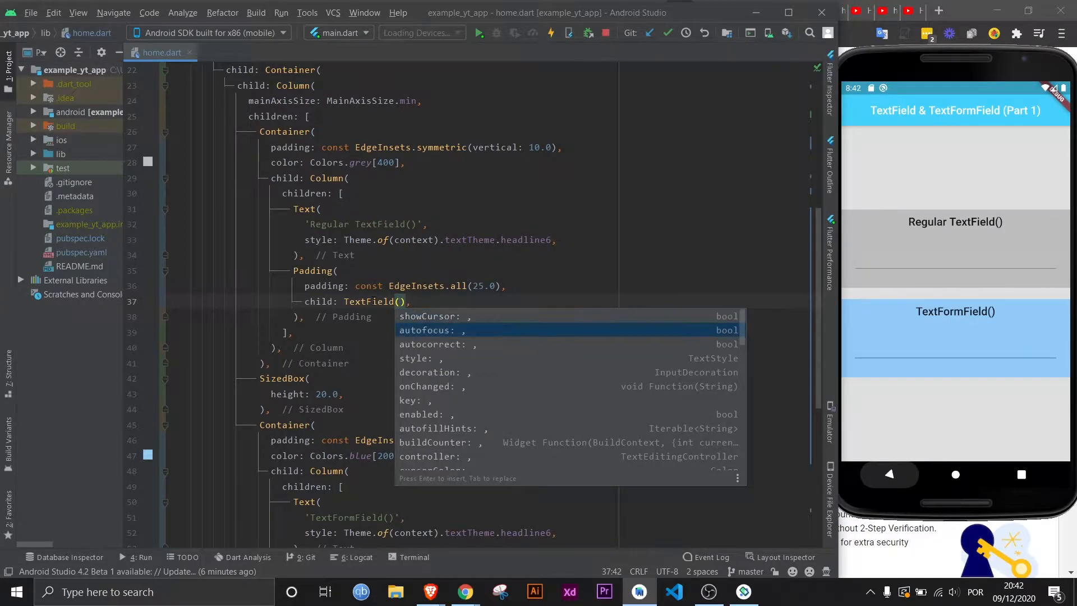
scroll("down", 3)
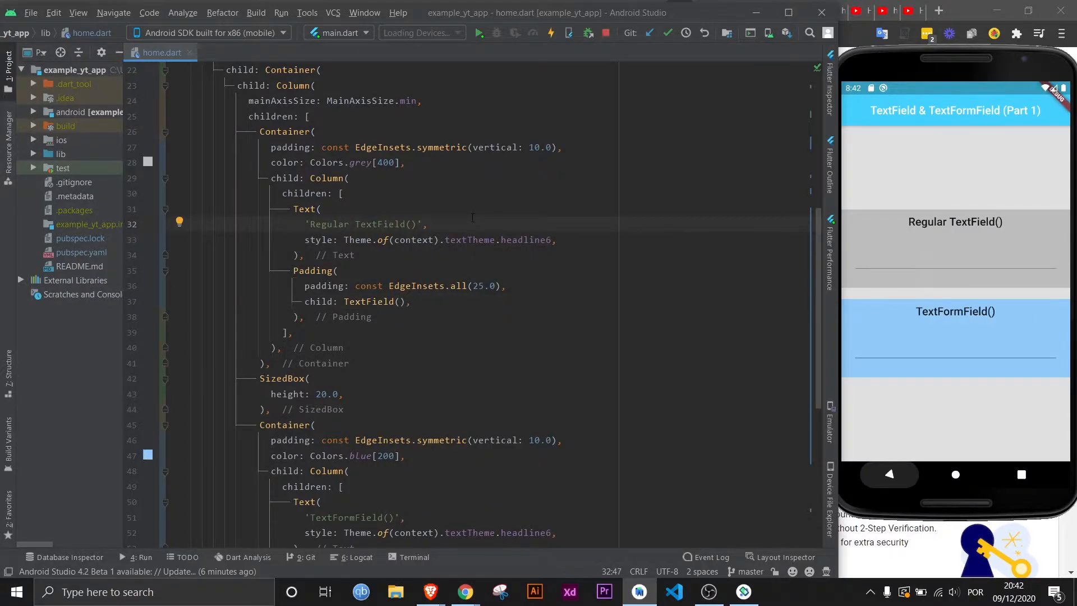
left_click(398, 302)
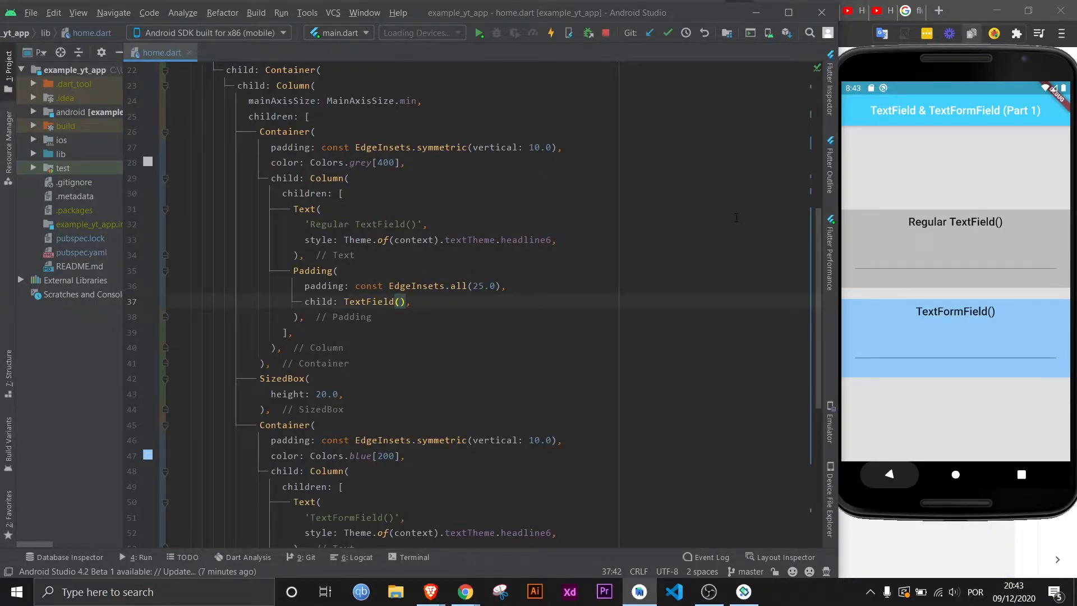
mouse_move(952, 251)
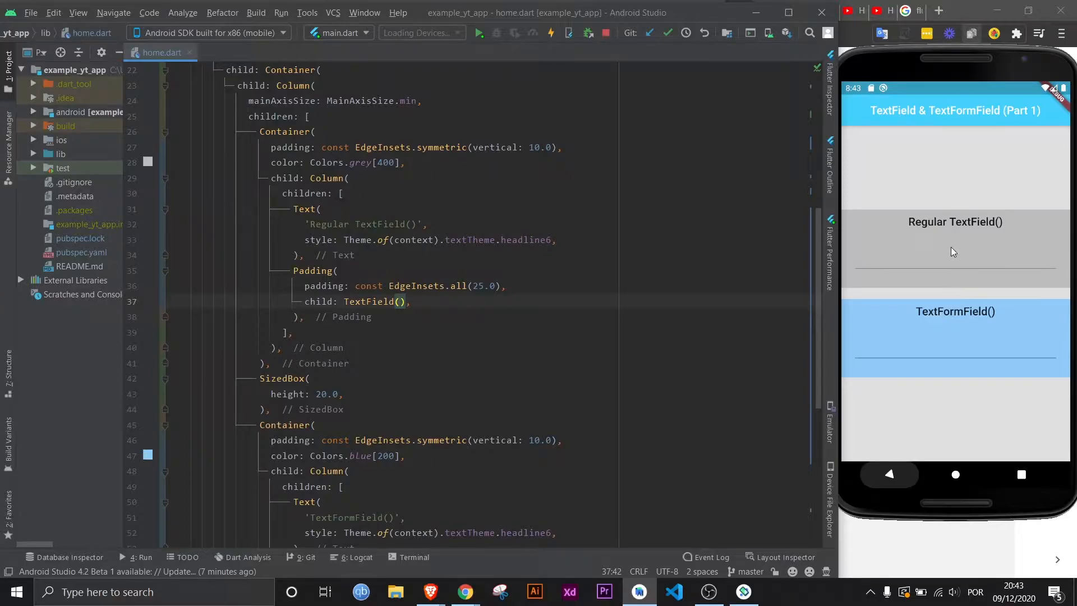
mouse_move(1027, 290)
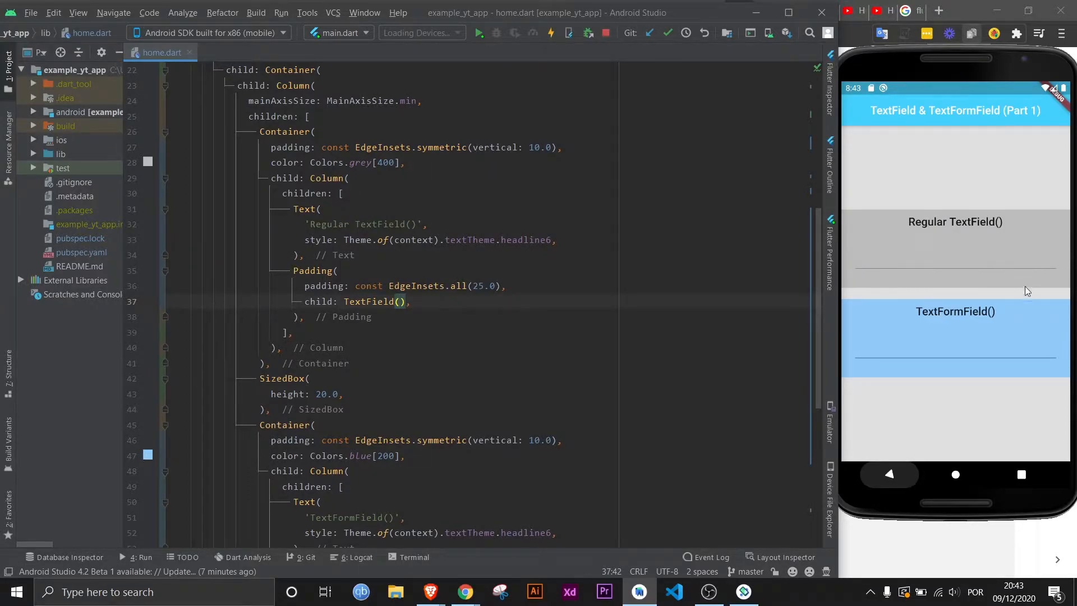
mouse_move(944, 323)
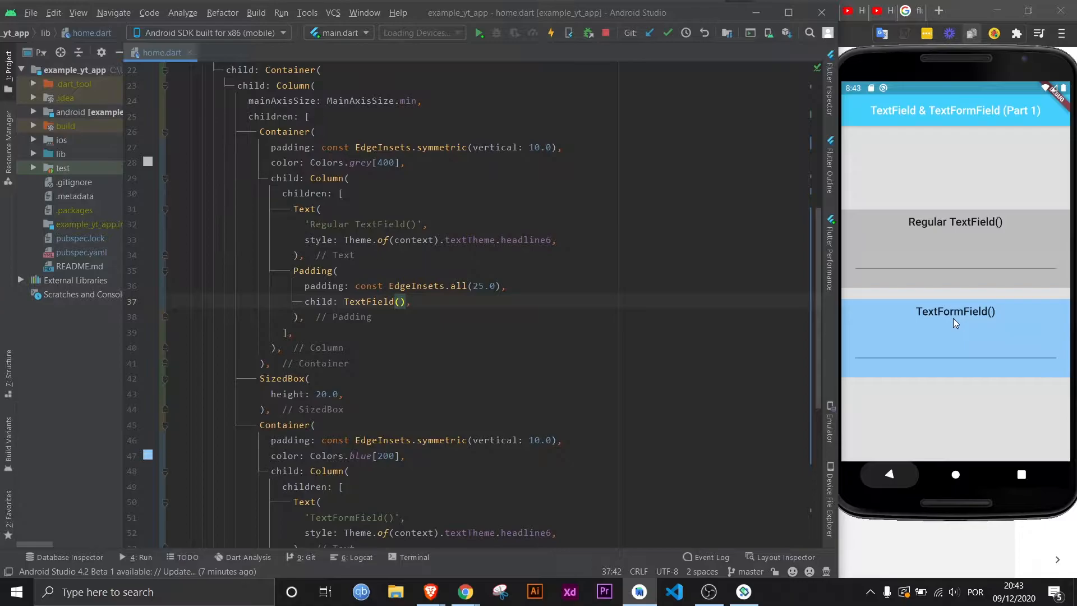
mouse_move(968, 317)
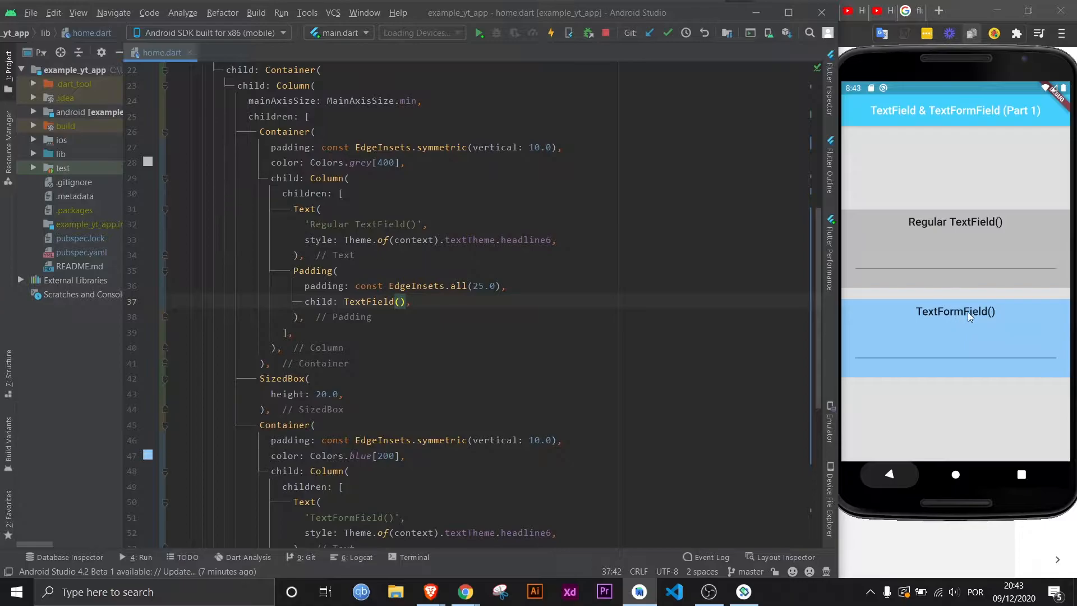
left_click(955, 247)
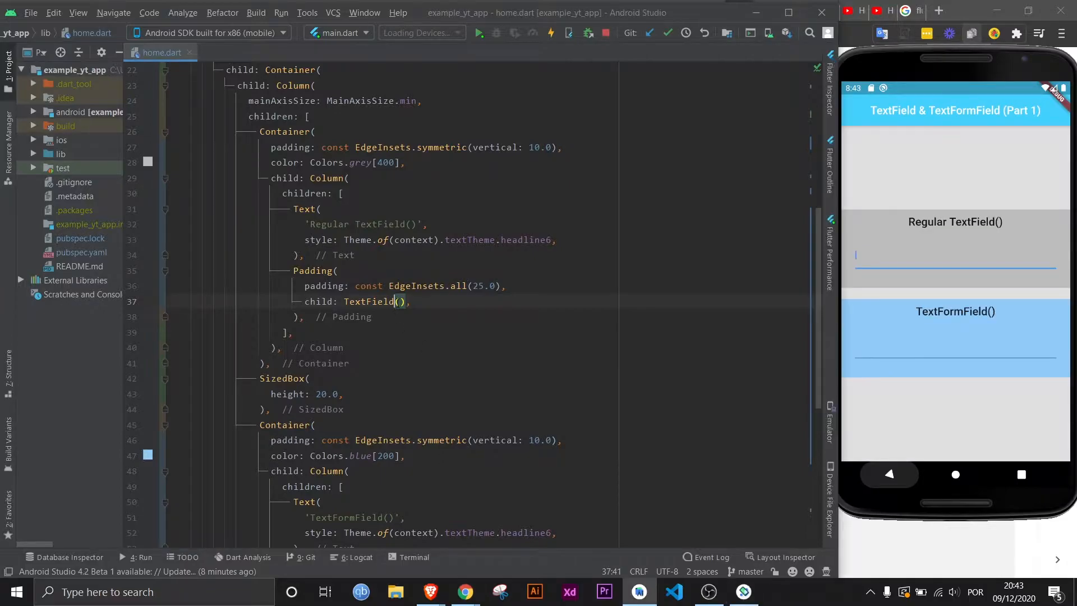
type("decoration: ,")
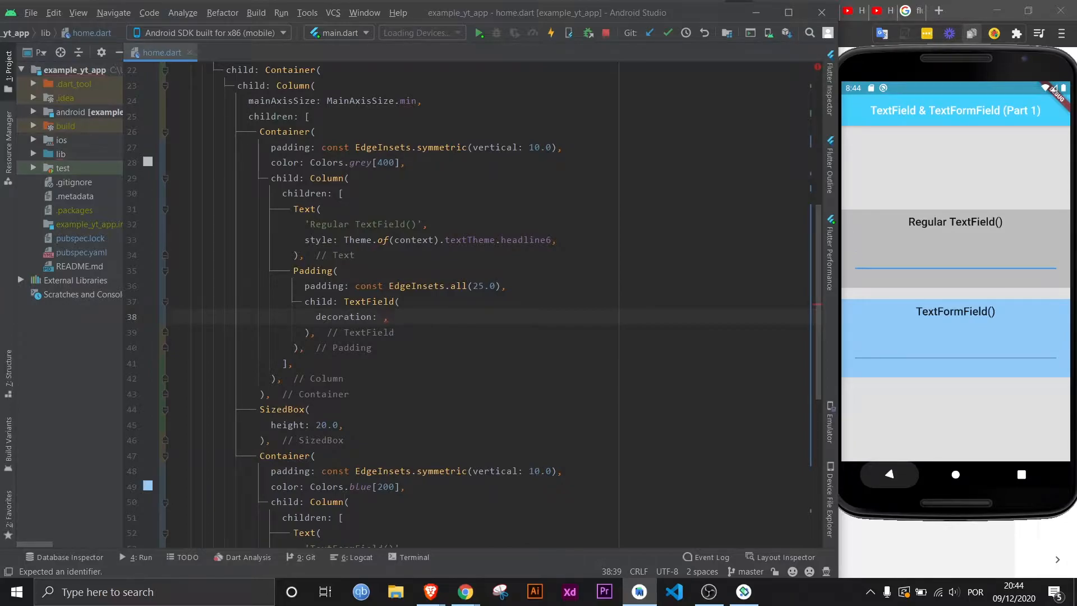
- Set decoration to InputDecoration with filled: true and fillColor: Colors.white
left_click(954, 255)
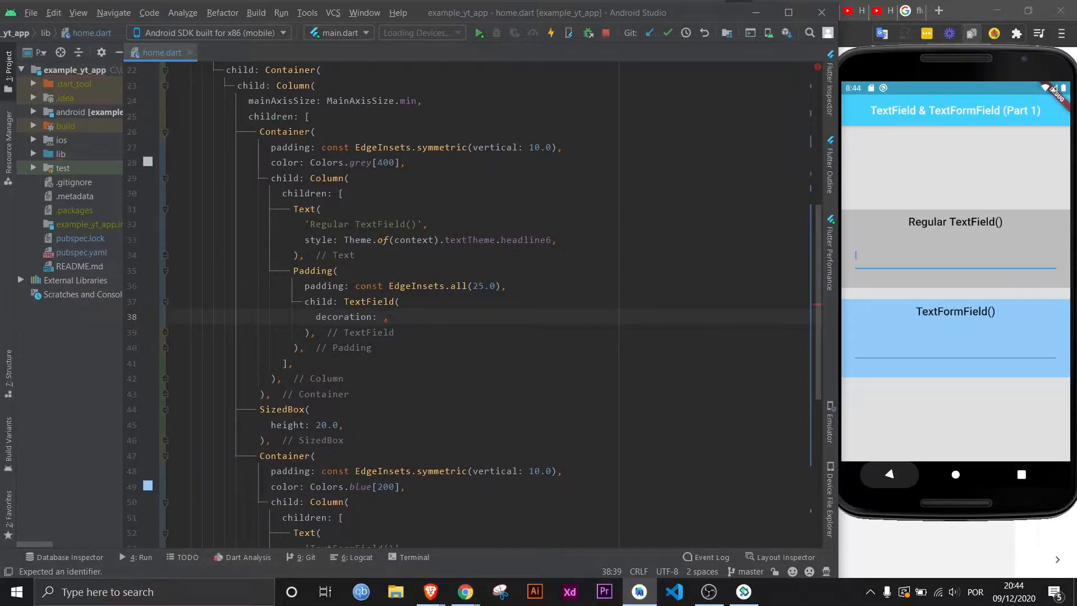
type("InputDecoration(")
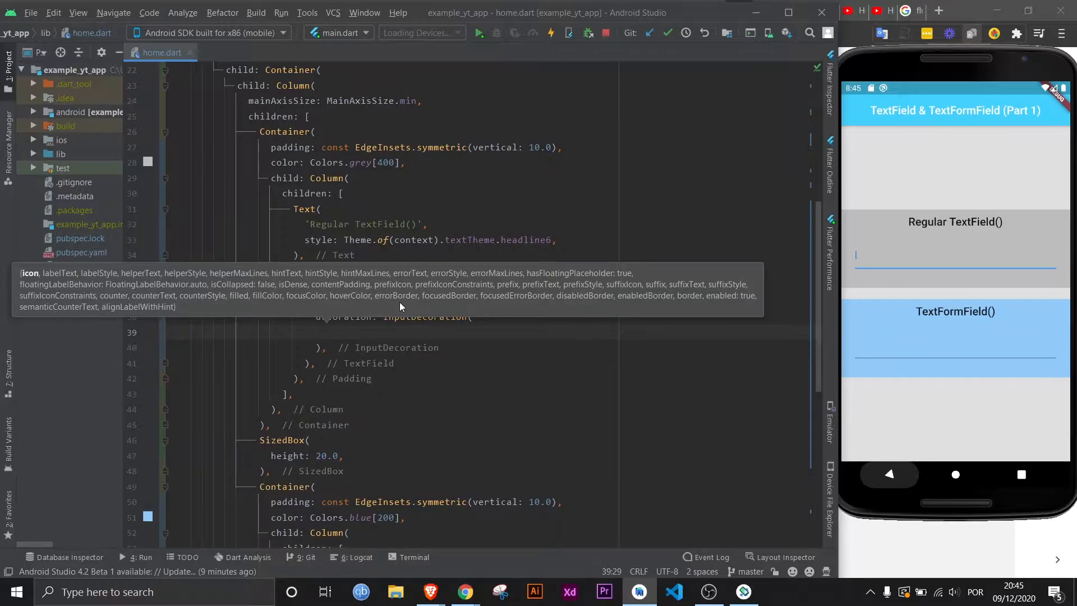
type("filled: true,")
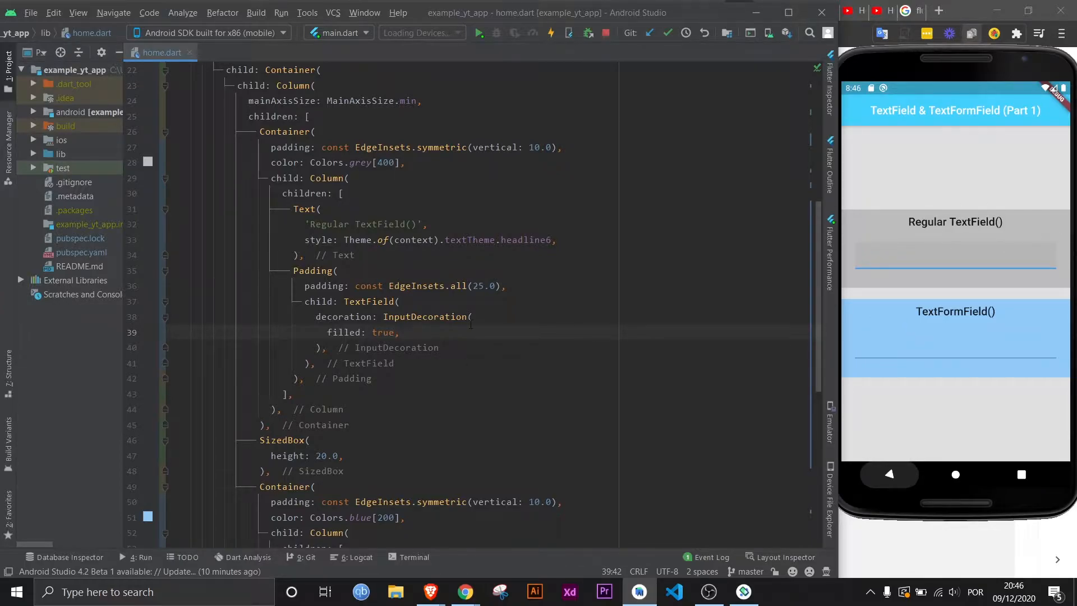
type("fillColor: Colors")
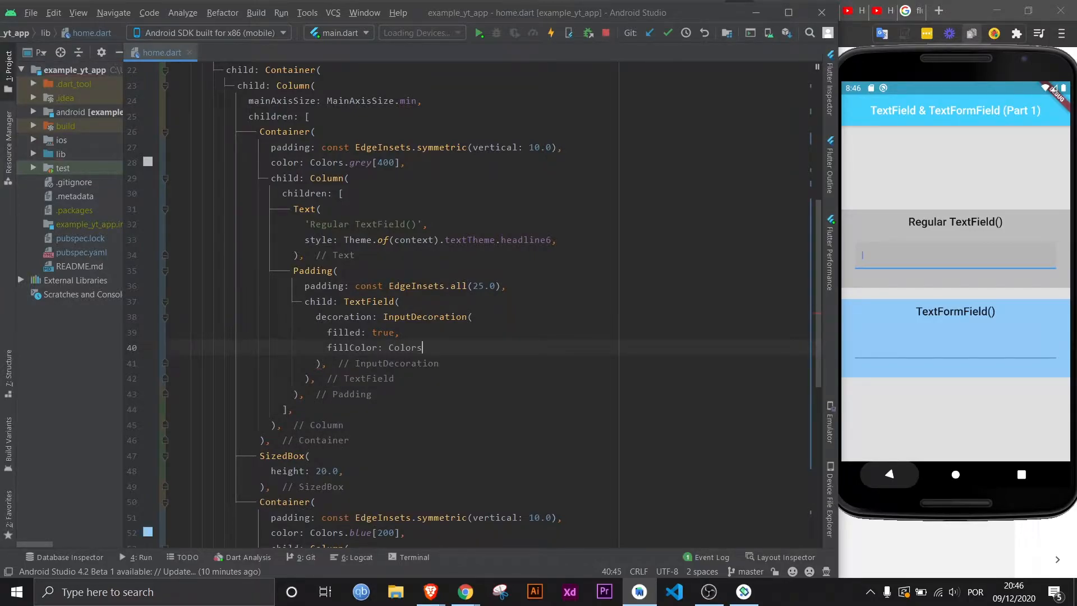
type(".white,")
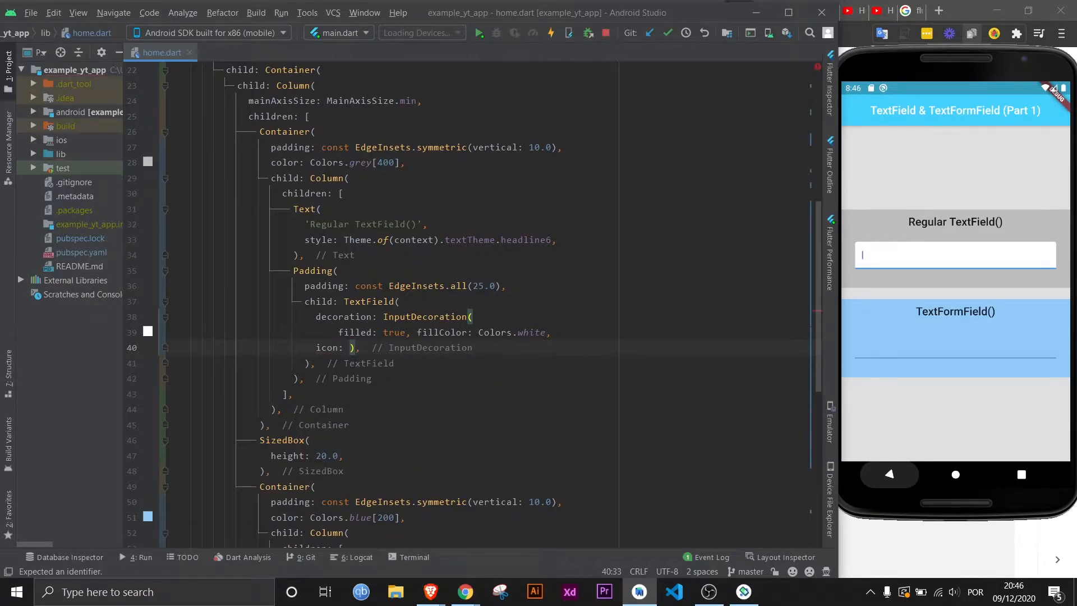
- Add an Icons.accessibility_rounded icon colored Colors.greenAccent to the InputDecoration
type("Icon(Icon")
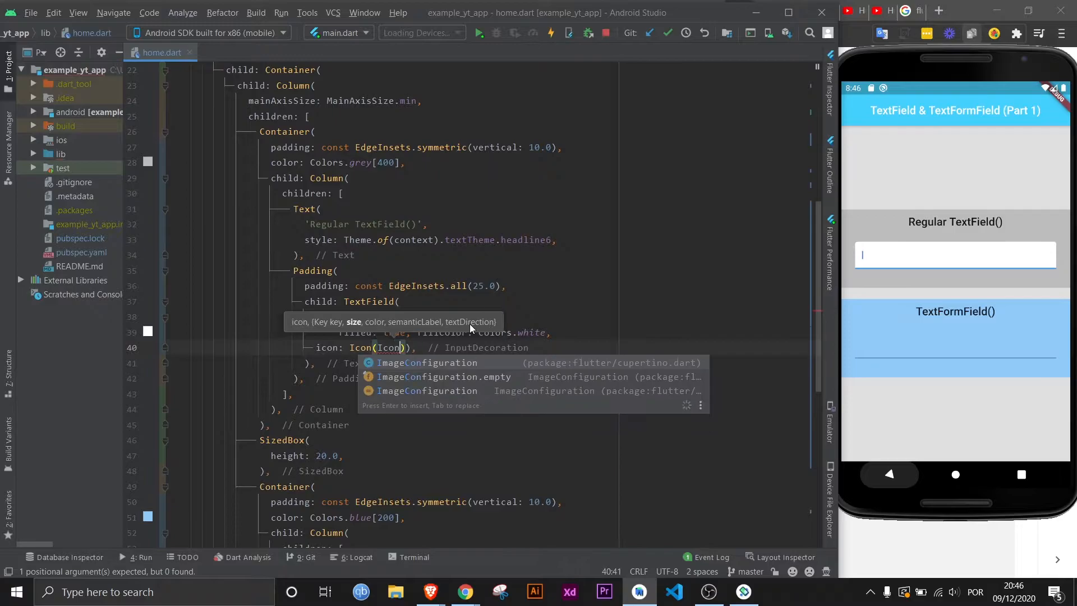
type("Icons.accessibility_rounded, color: ,")
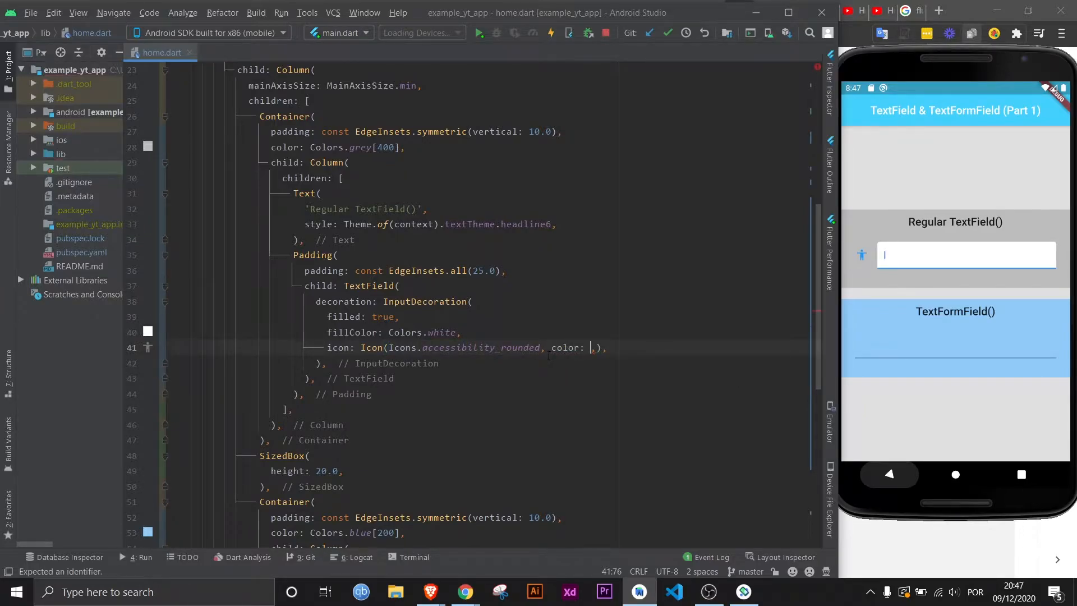
type("Color")
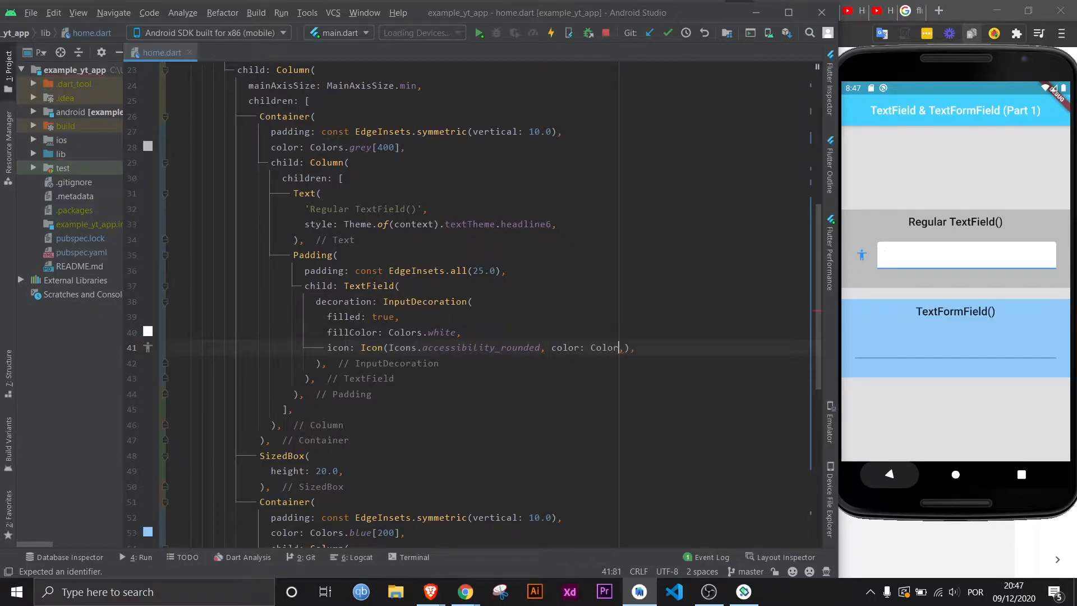
type("red")
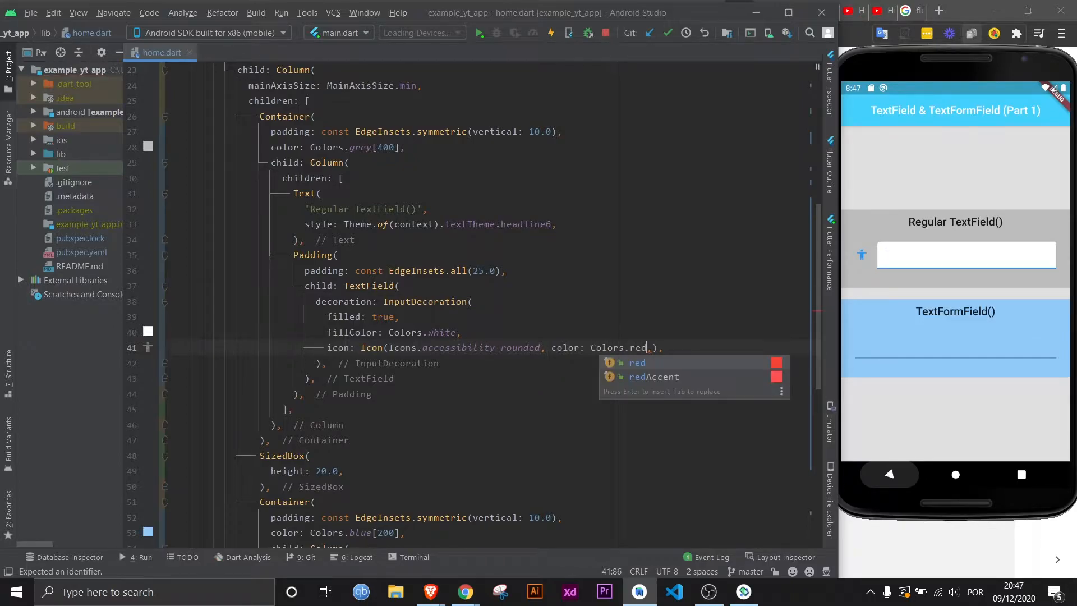
left_click(652, 376)
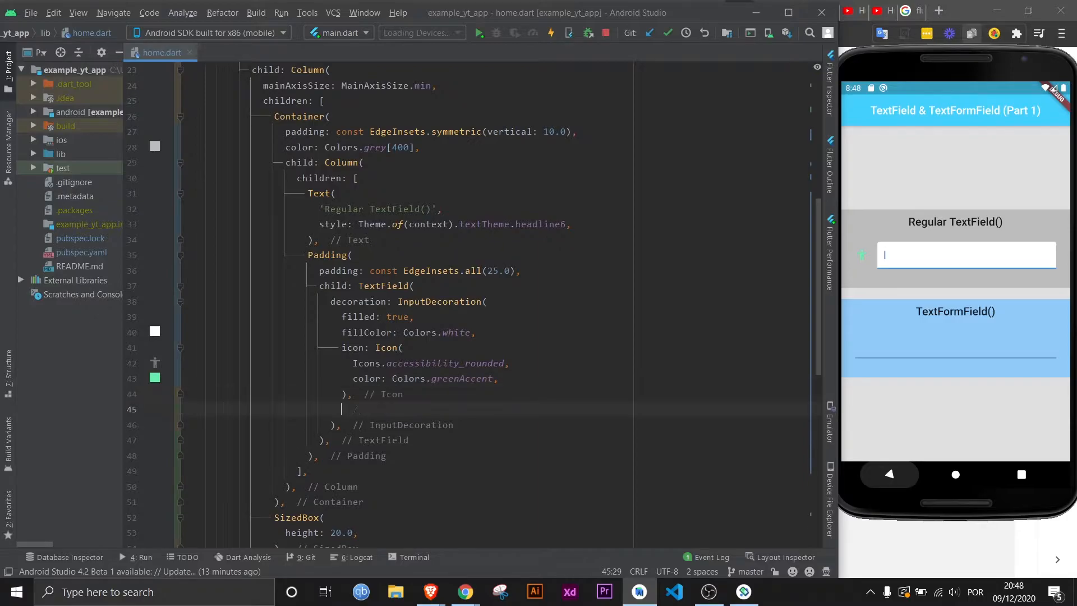
- Add hintText 'Personal Email' with hintStyle TextStyle(color: Colors.green)
type("hintText: 'Personal")
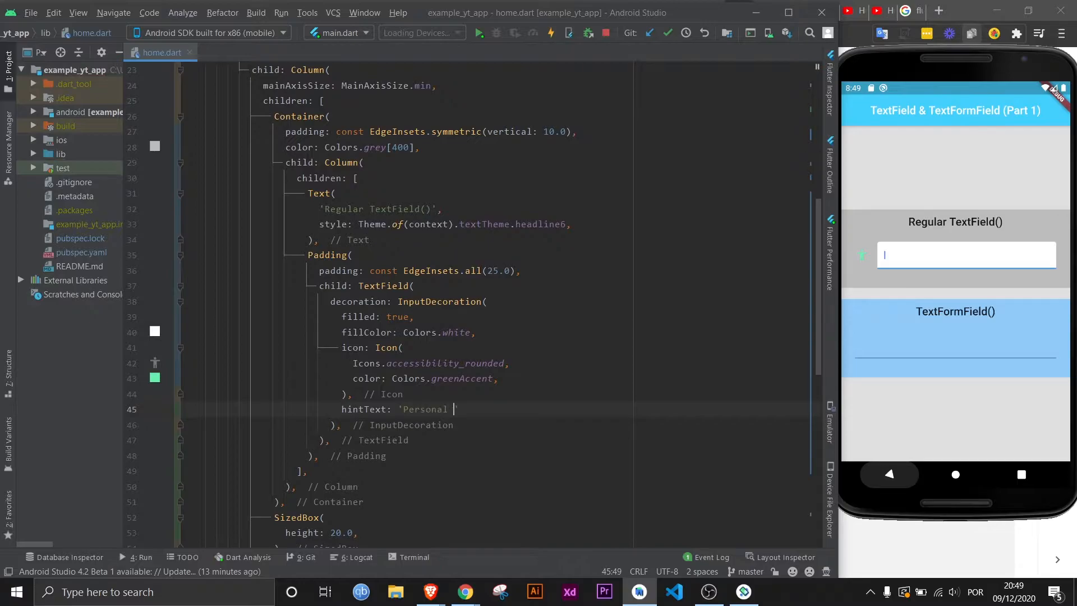
type("Email")
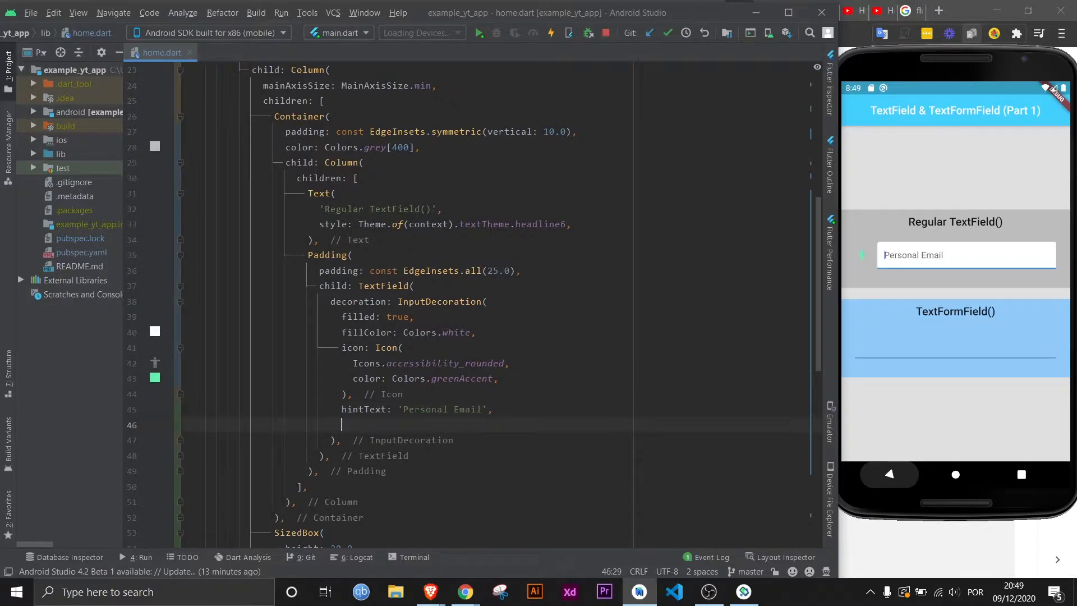
type("hintStyle:")
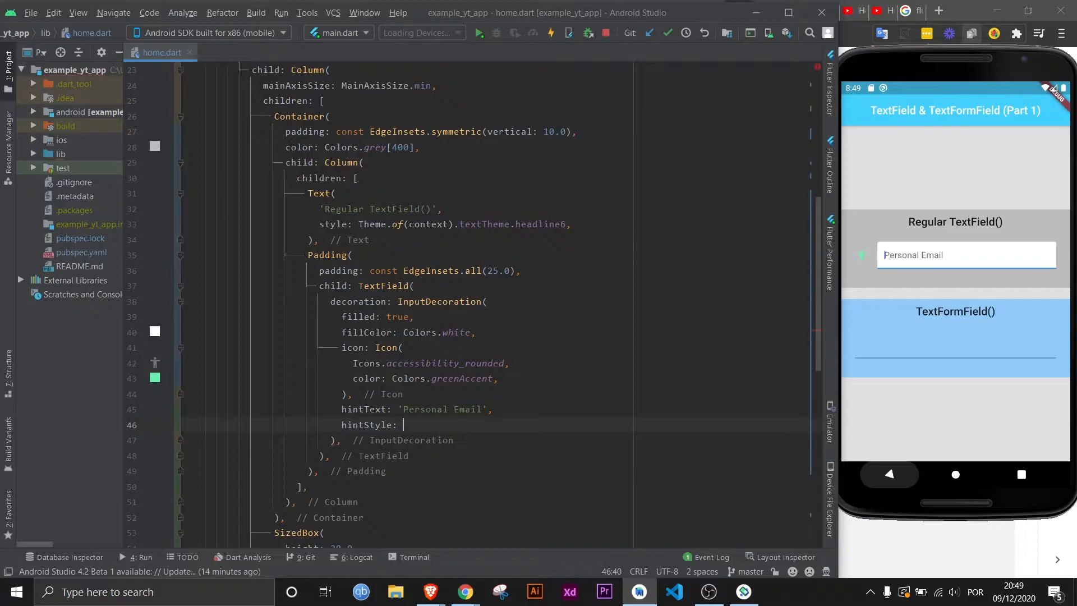
type("TextStyle(),")
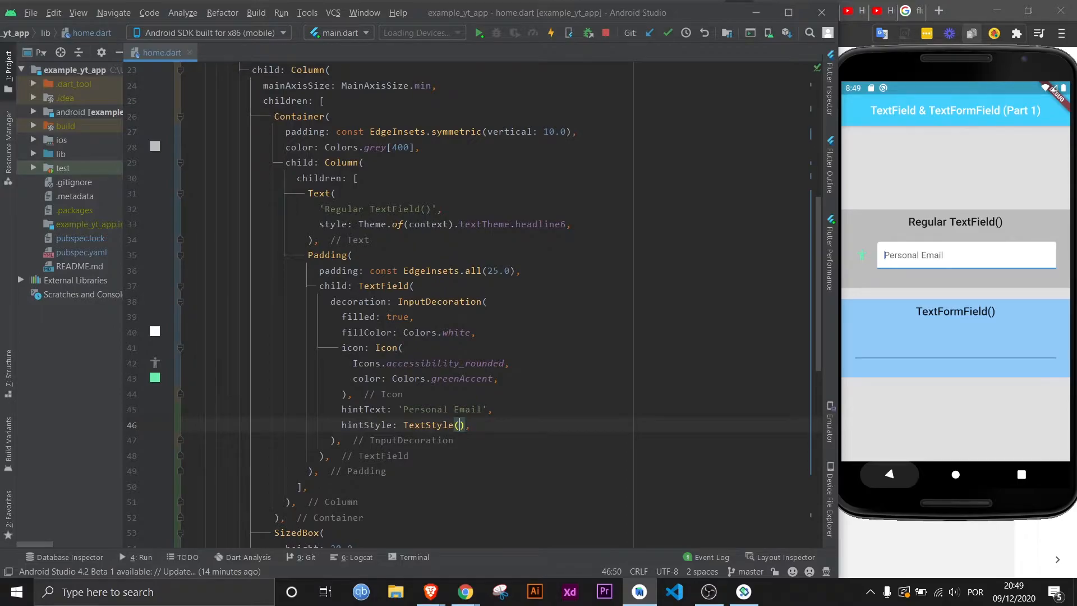
type("color: Colors")
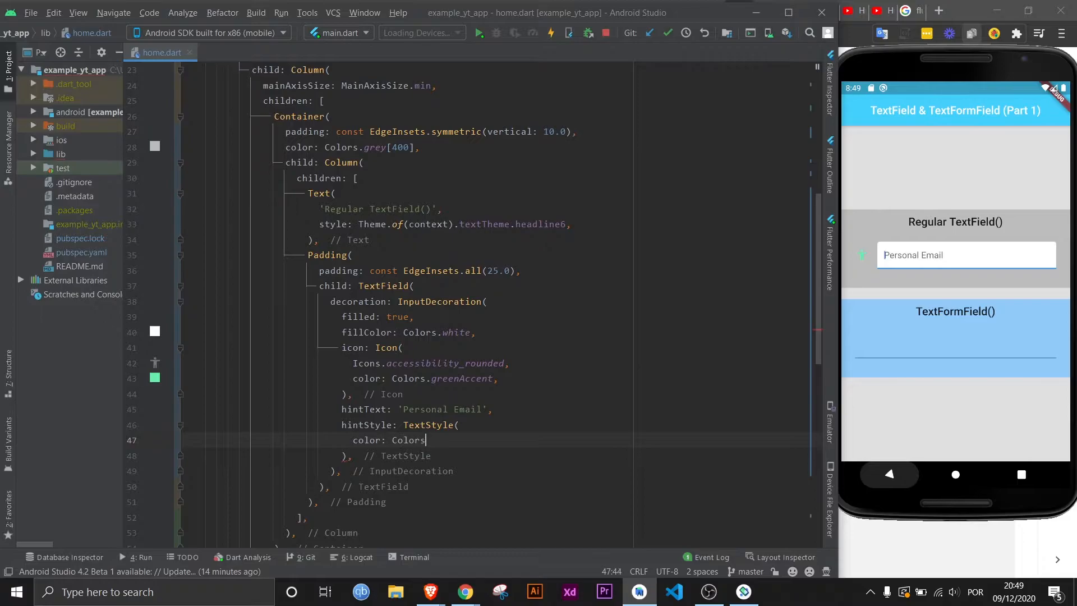
type(".green),")
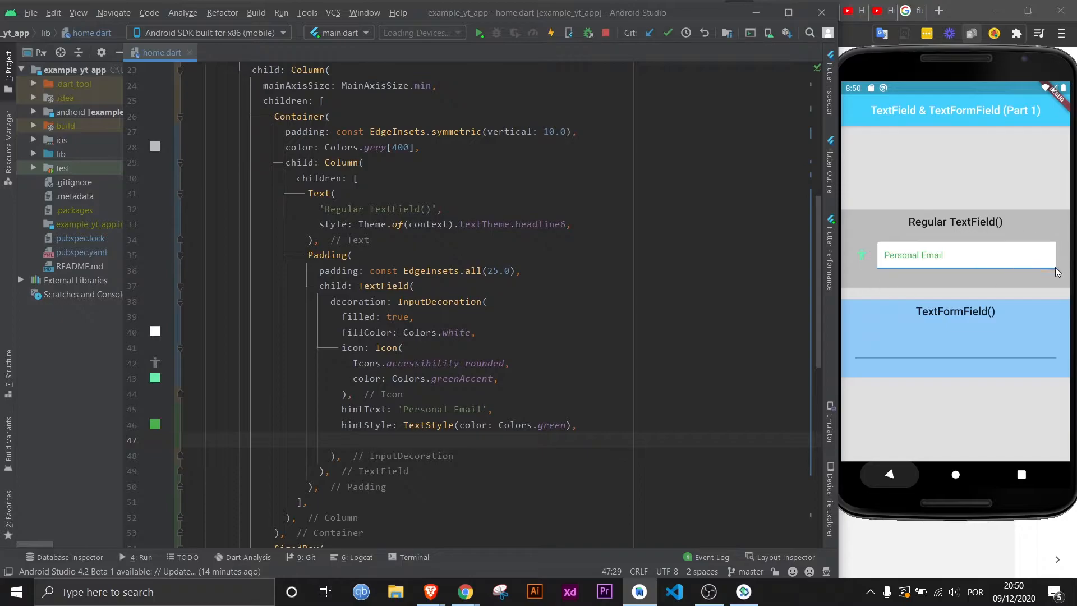
- Start a new property line after hintStyle and view the border quick documentation
left_click(954, 337)
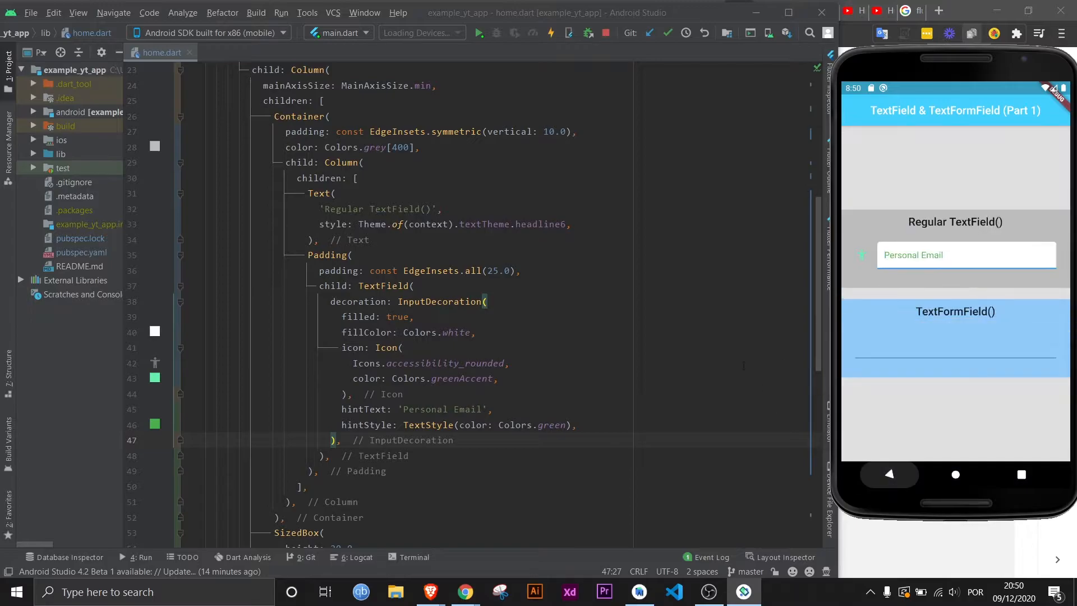
left_click(414, 287)
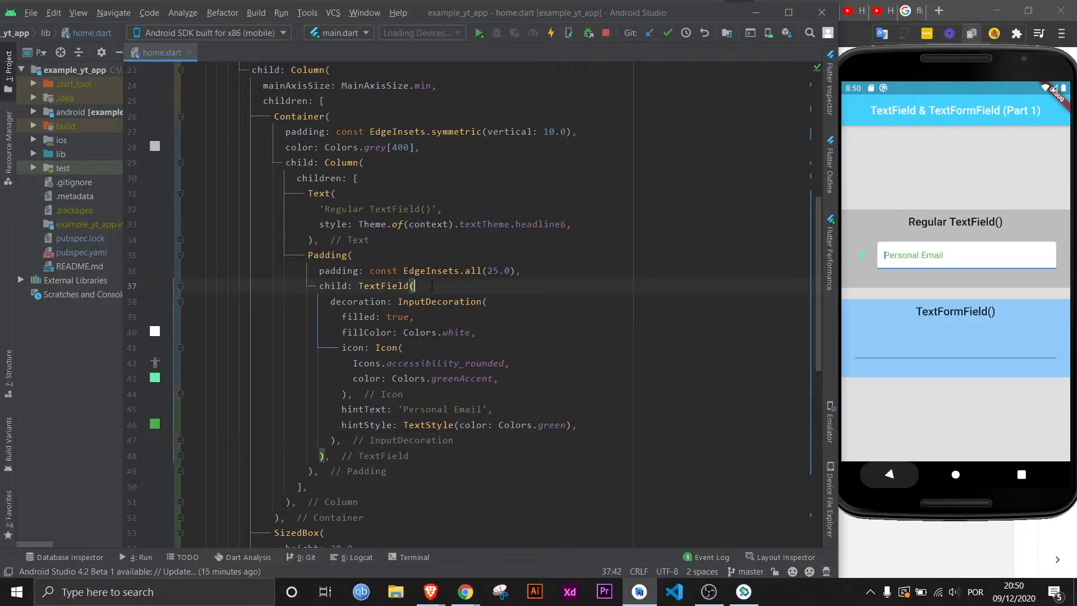
left_click(577, 424)
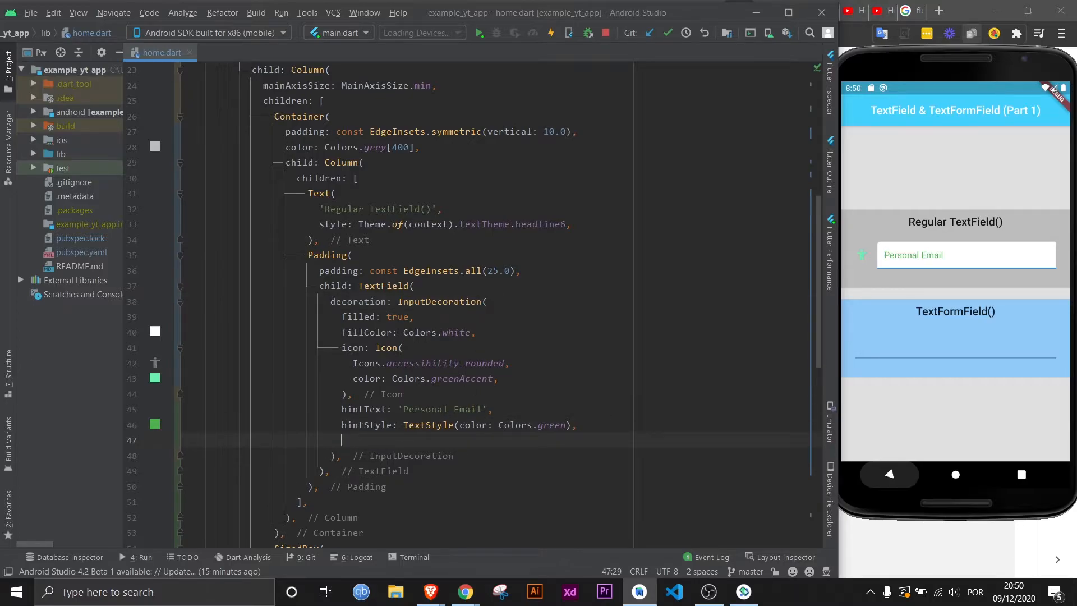
type("border:")
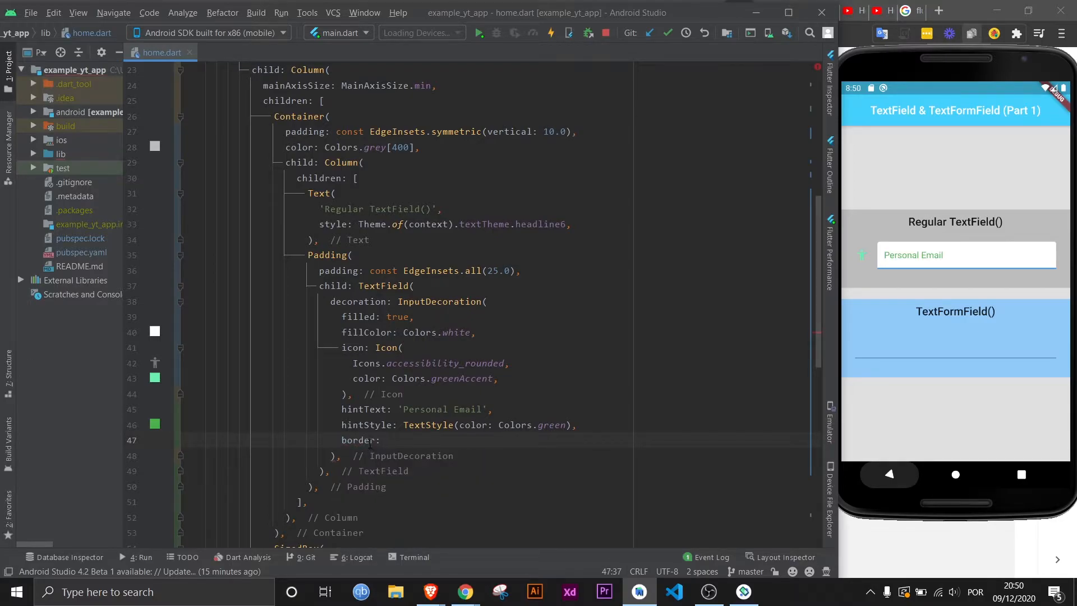
left_click(355, 440)
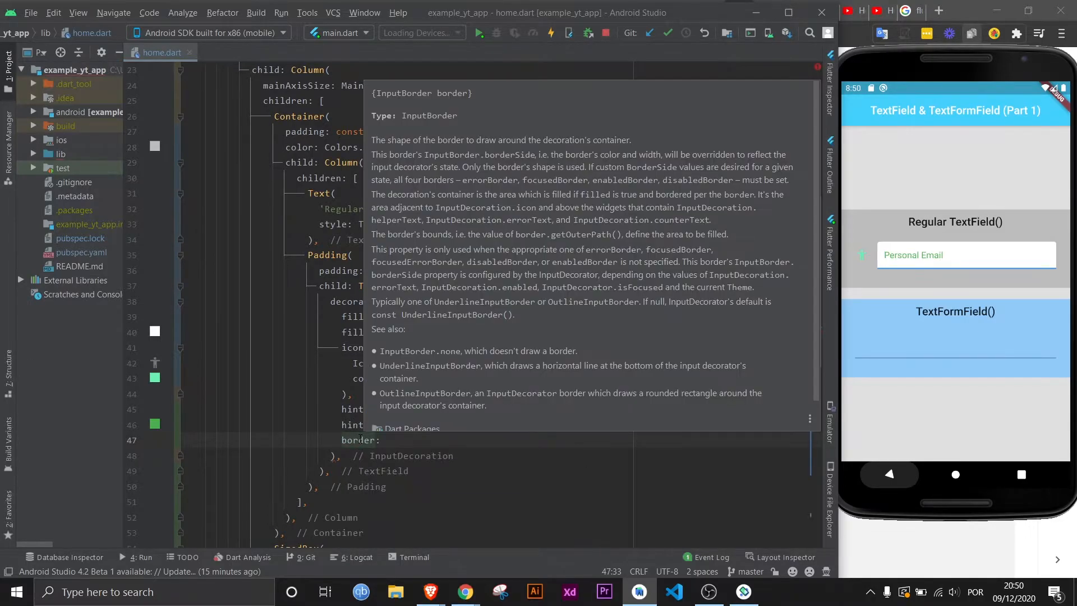
mouse_move(419, 307)
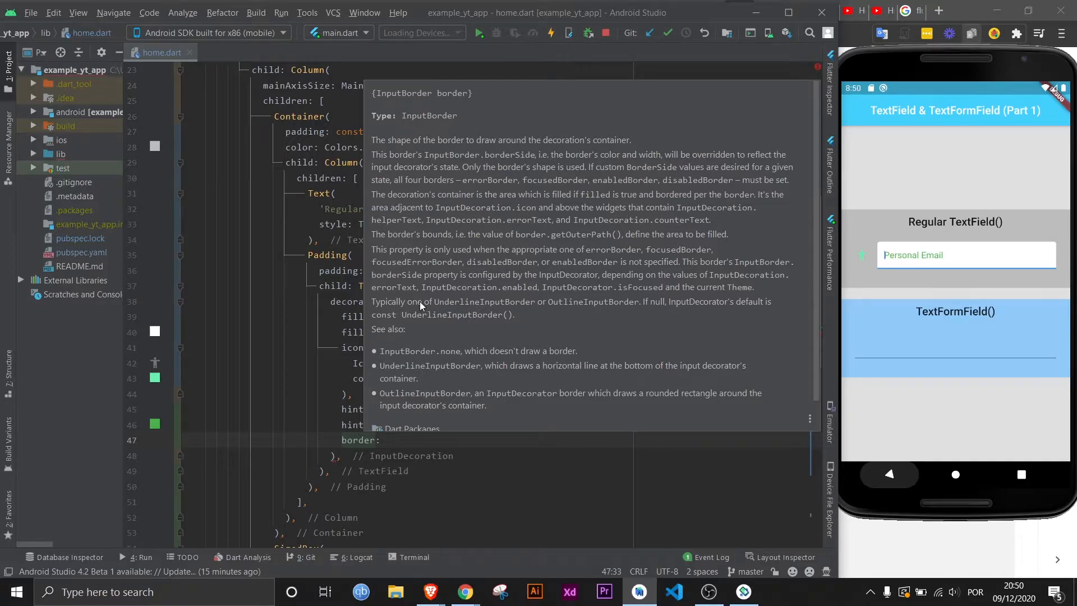
mouse_move(385, 122)
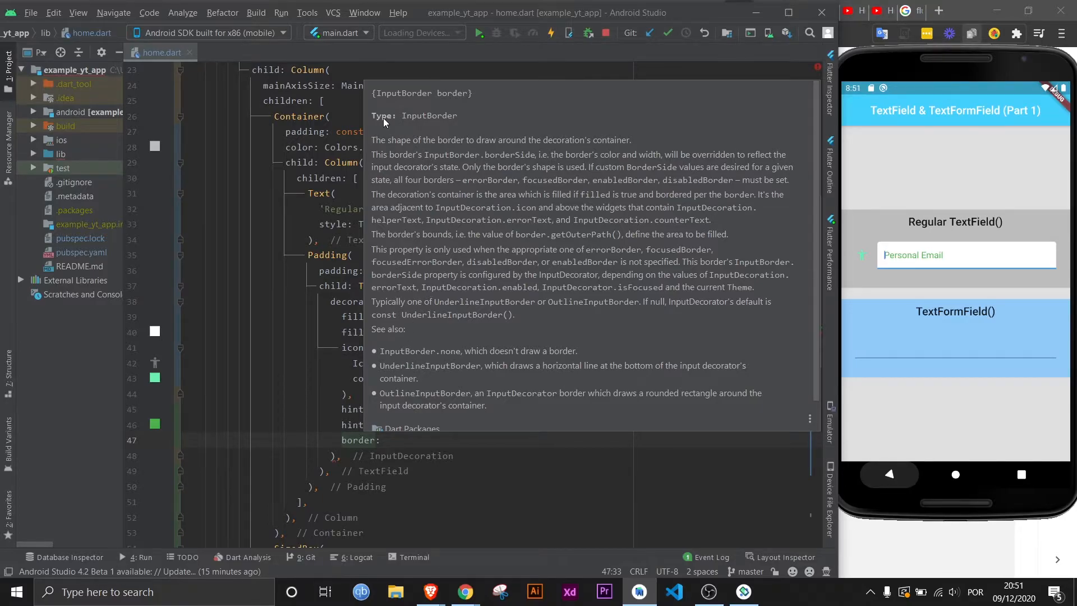
mouse_move(446, 128)
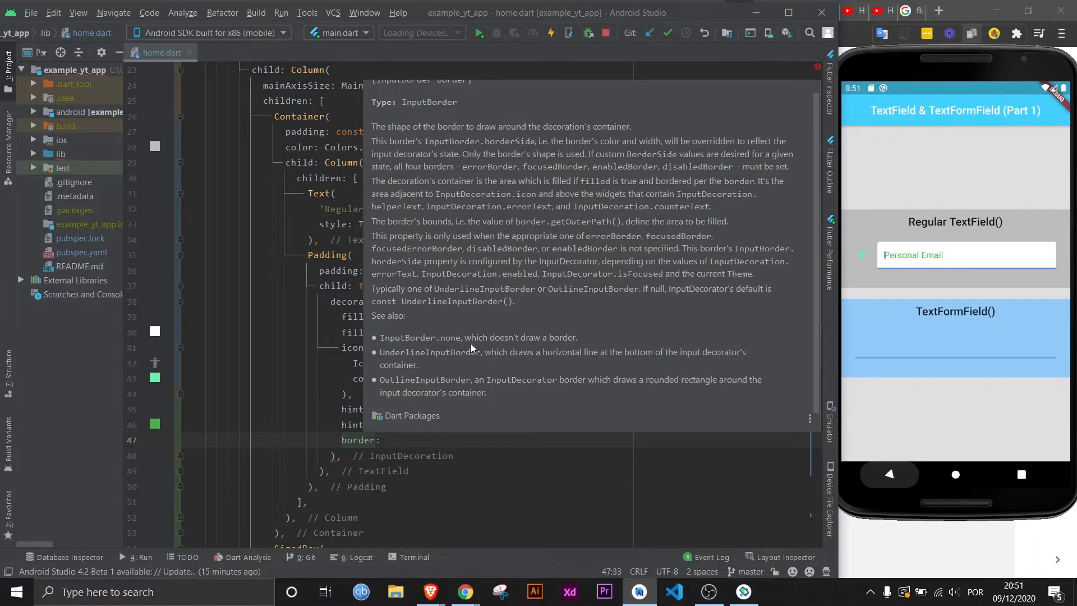
mouse_move(399, 352)
type(" InputBorder.none,")
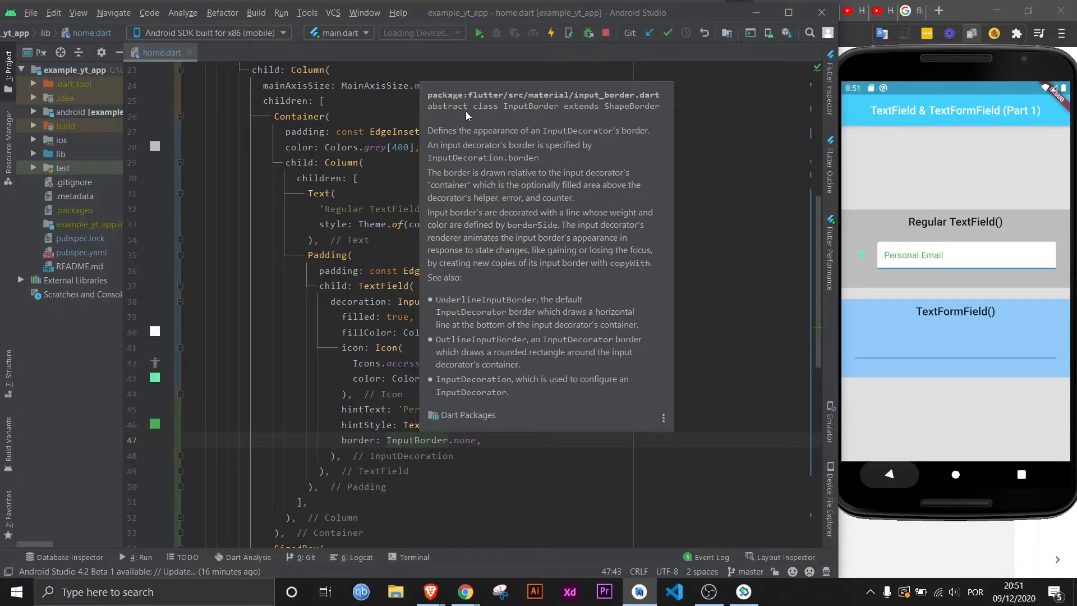
mouse_move(565, 112)
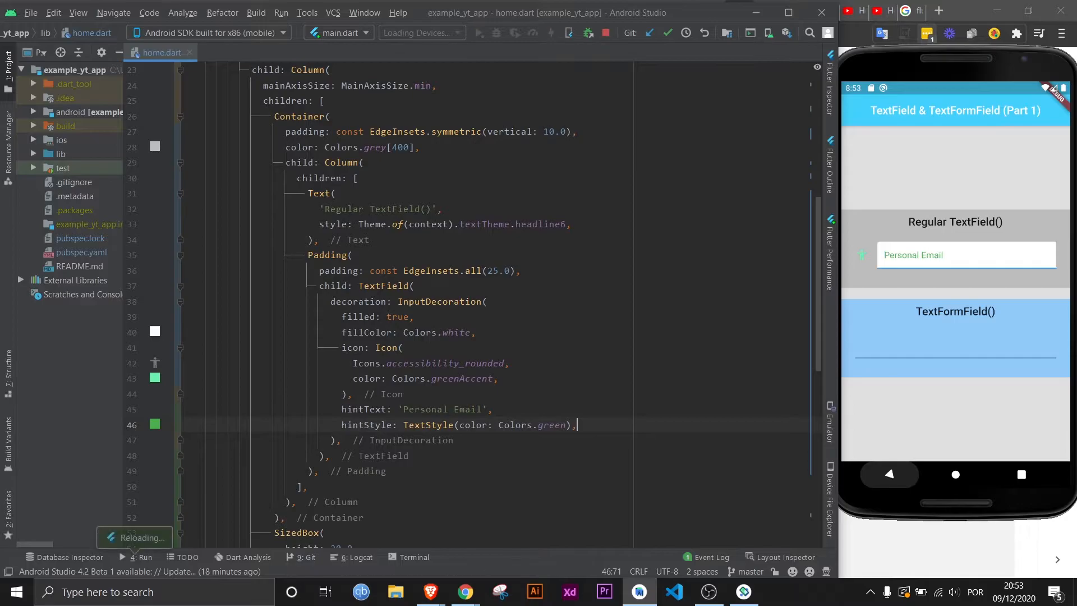
- Add border: OutlineInputBorder() to the InputDecoration
type("bor")
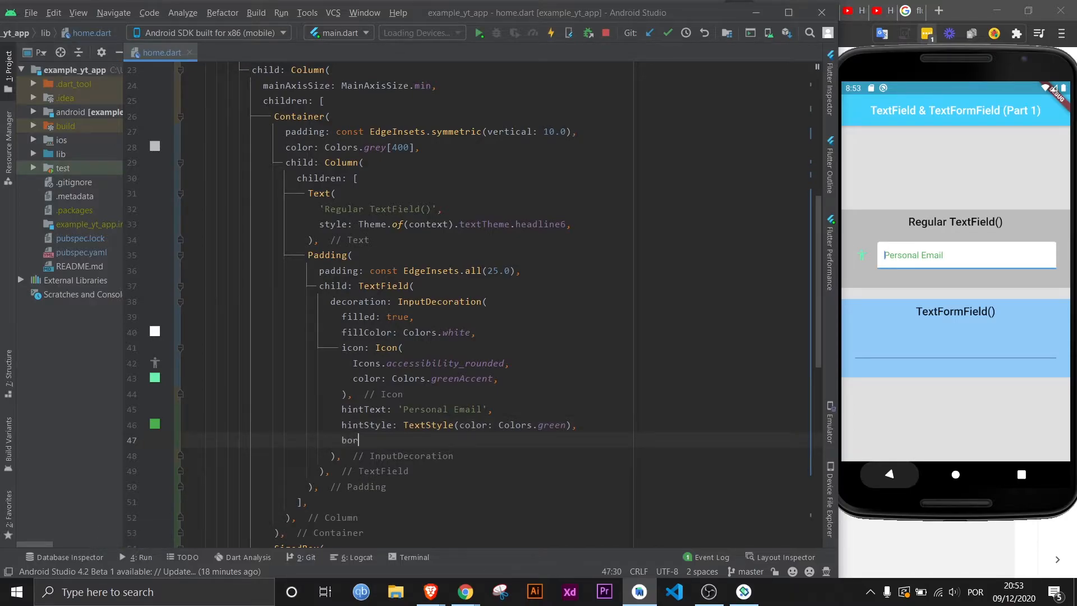
type("der:")
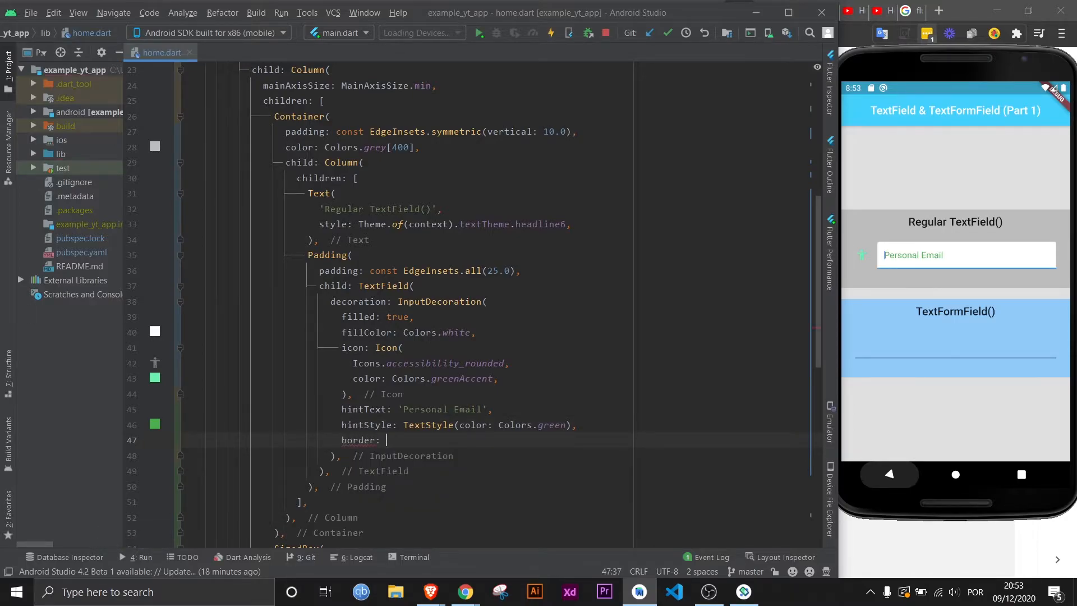
type("0")
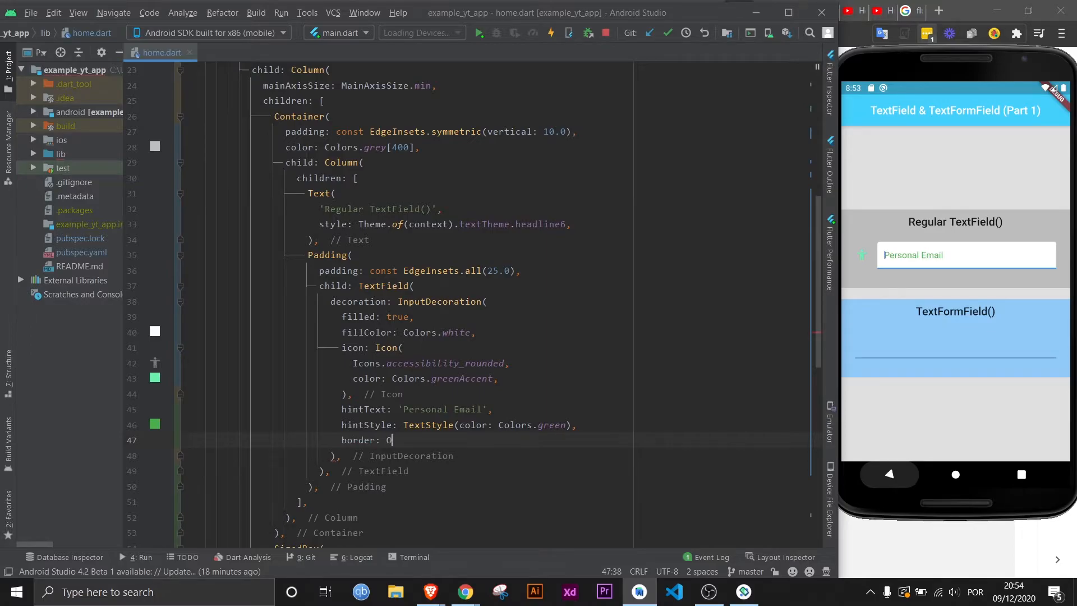
type("utlineInputBorder")
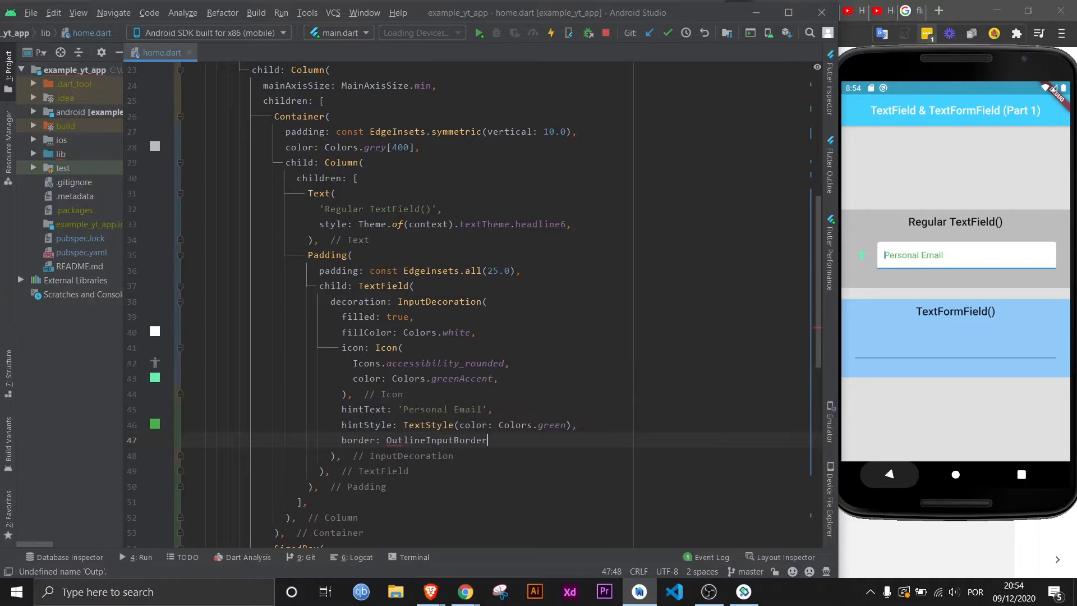
type("()")
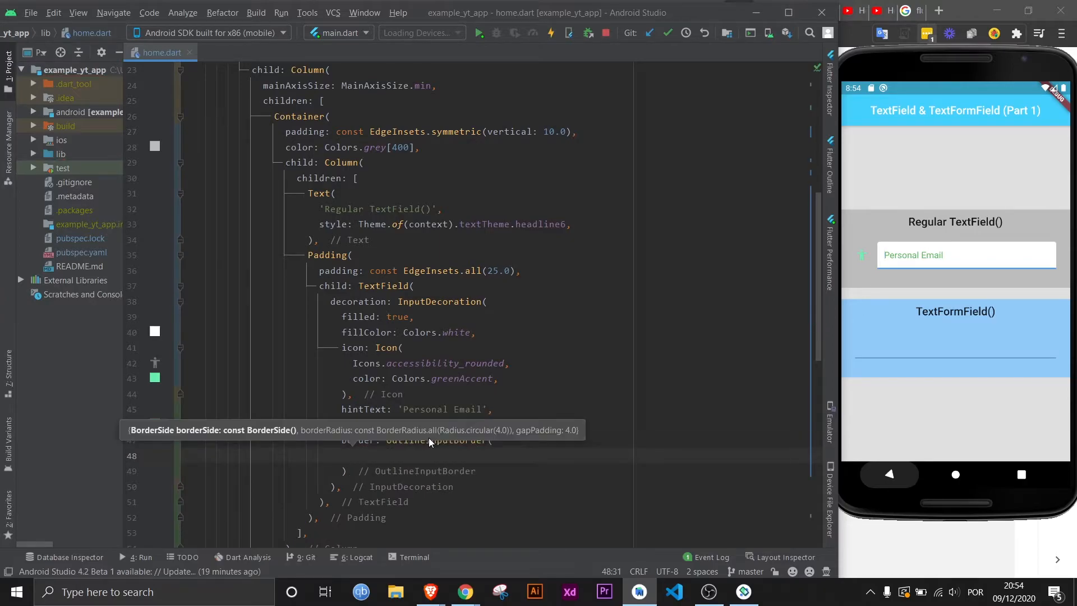
- Give the outline border borderRadius BorderRadius.all(Radius.circular(10.0))
left_click(352, 455)
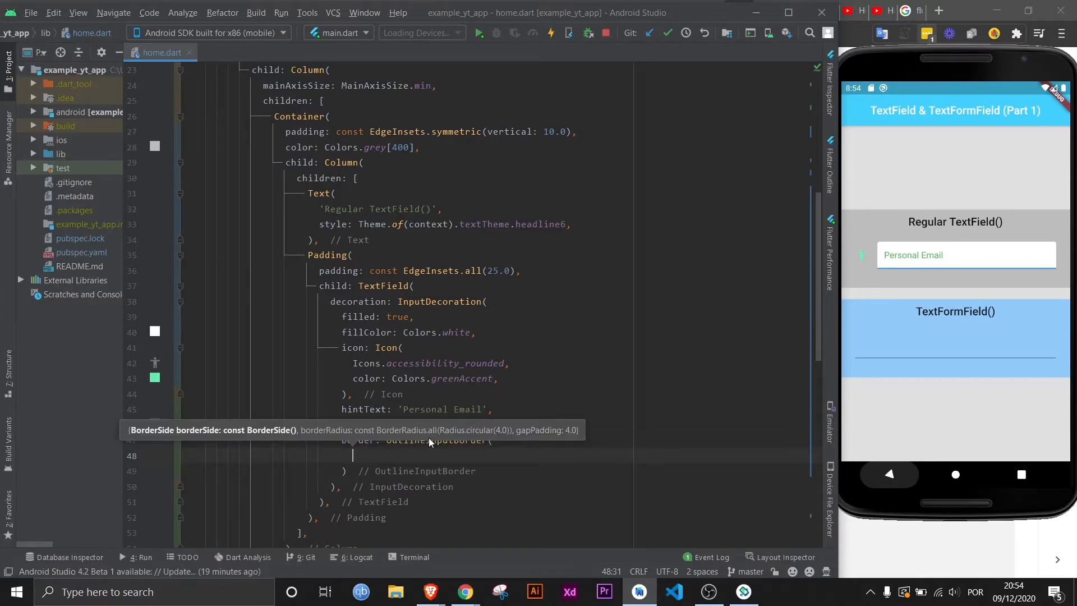
type("borderRadius:")
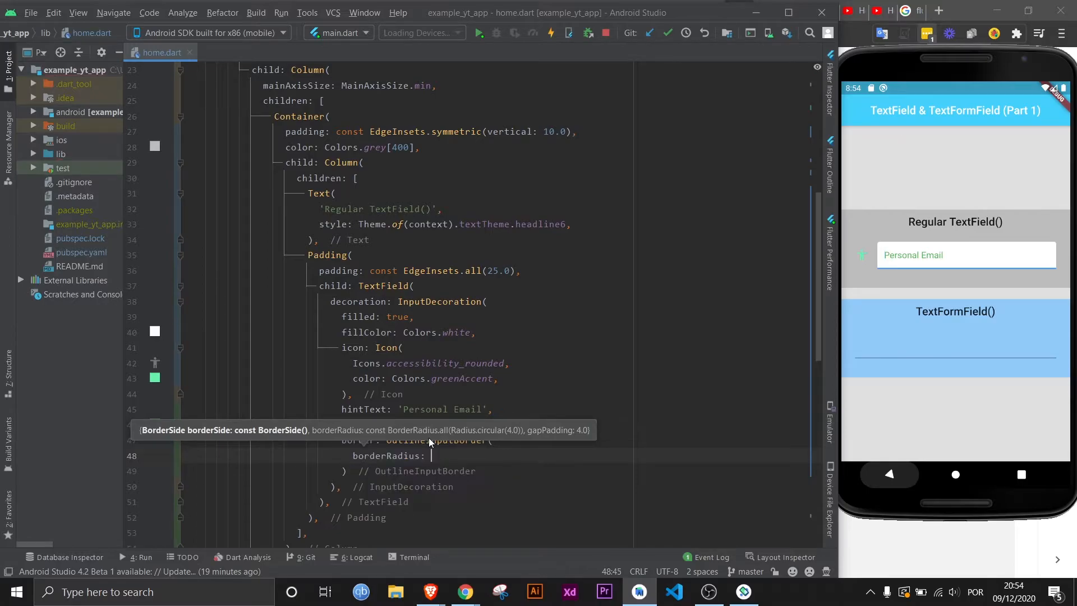
type("BorderRadius.")
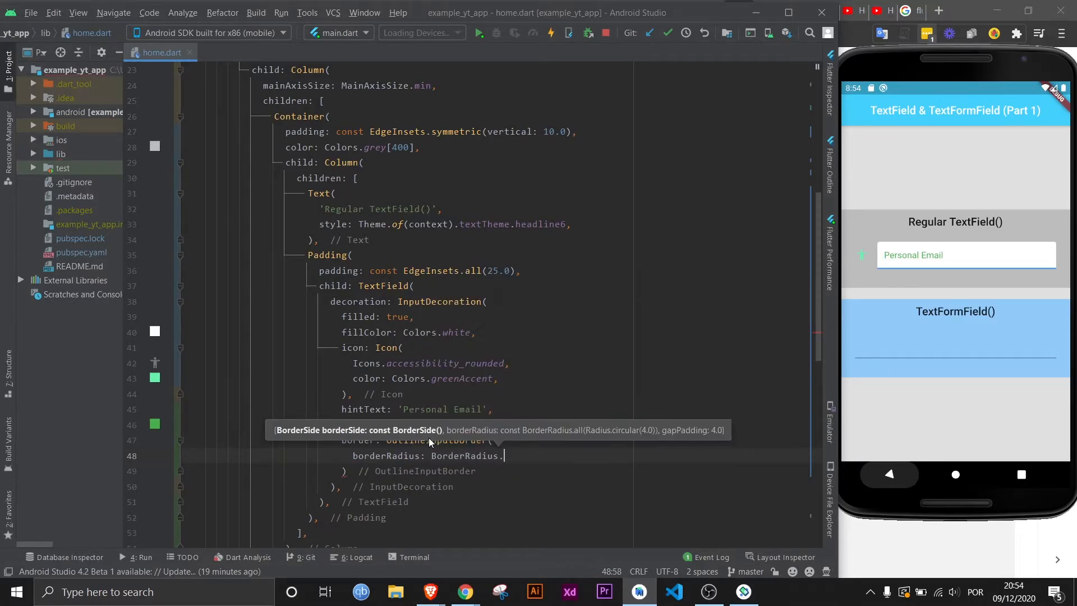
type("all(")
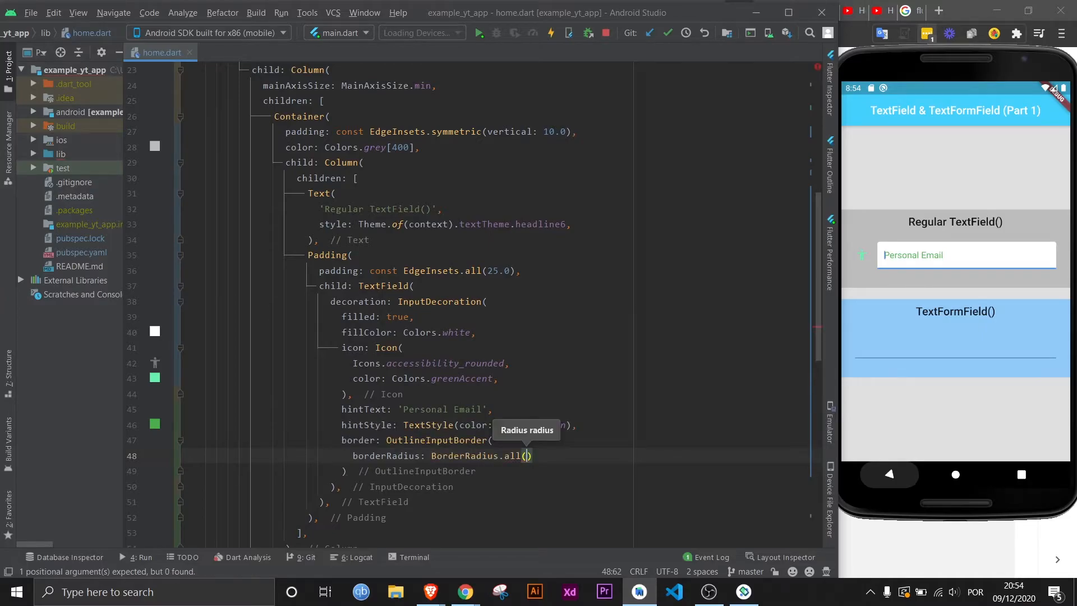
type("Radiu")
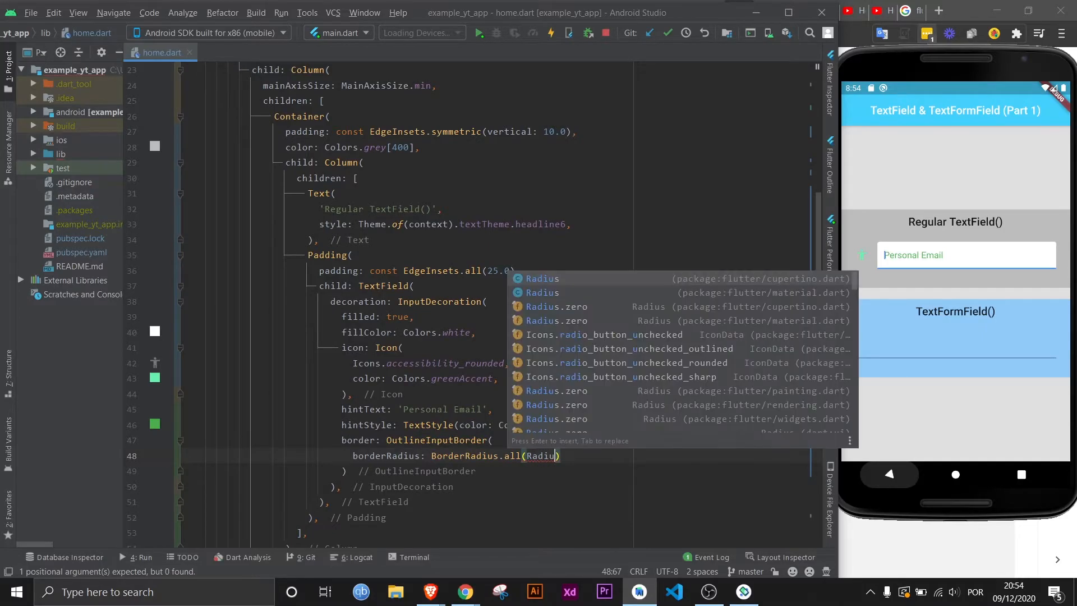
type(".circular(radius")
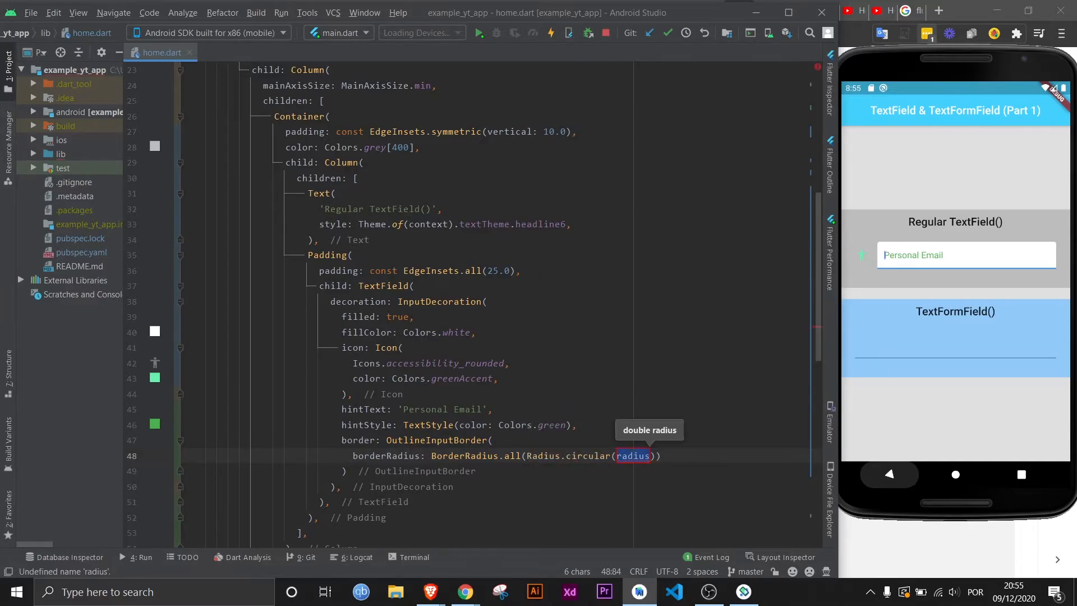
type("10.0")
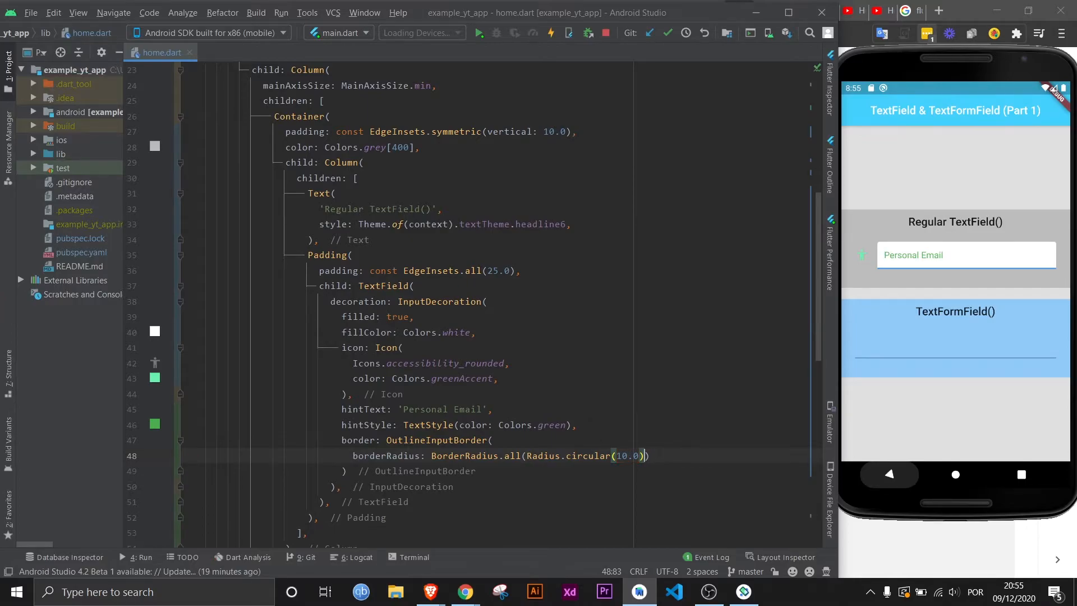
type(",")
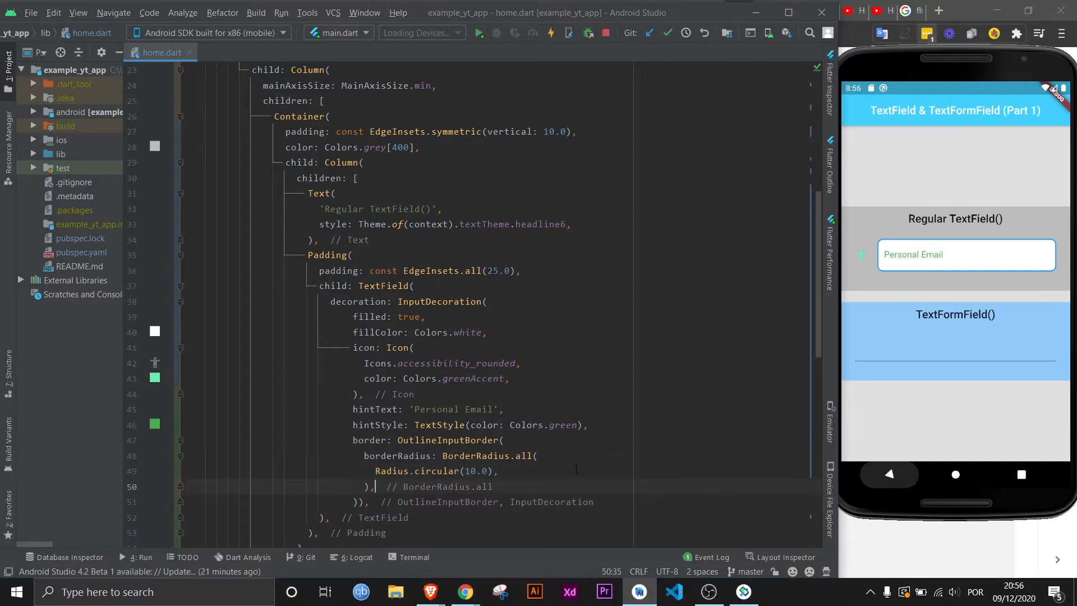
mouse_move(1039, 300)
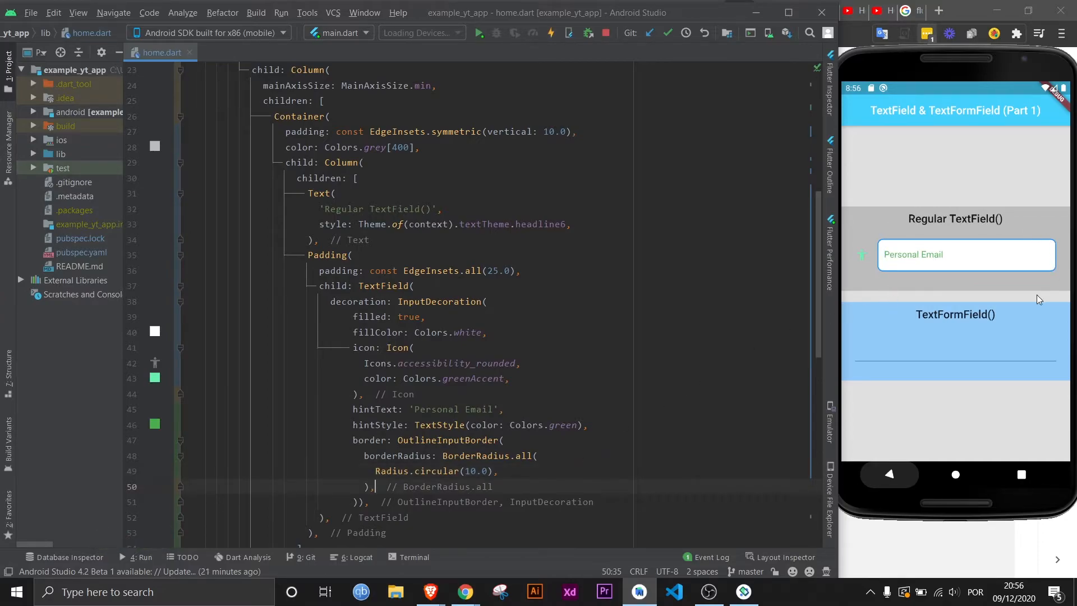
mouse_move(883, 277)
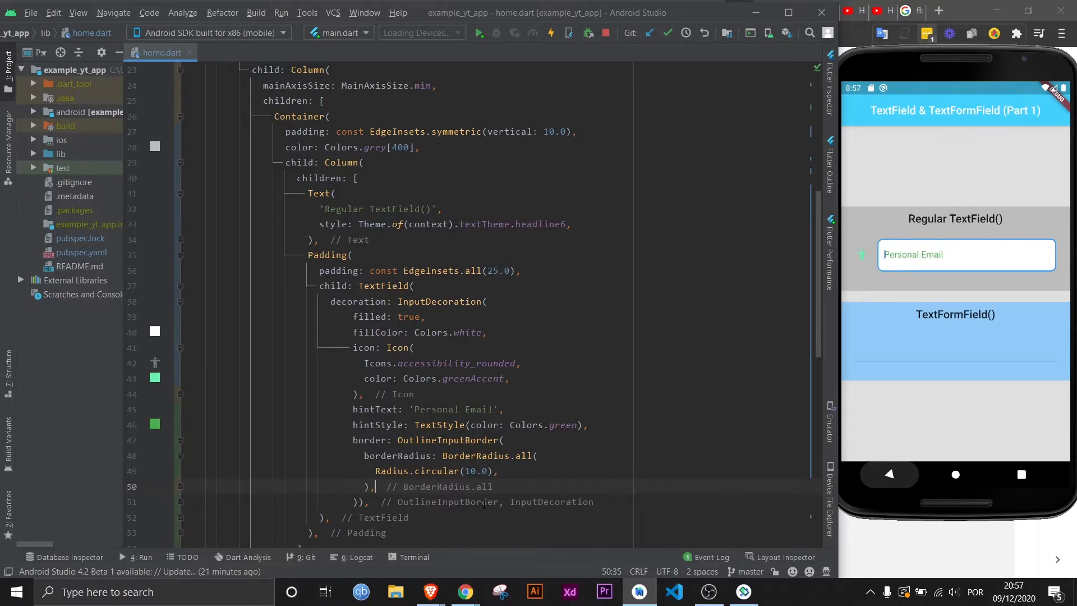
- Set the OutlineInputBorder's borderSide to BorderSide.none and save to hot reload
type("borderSide:")
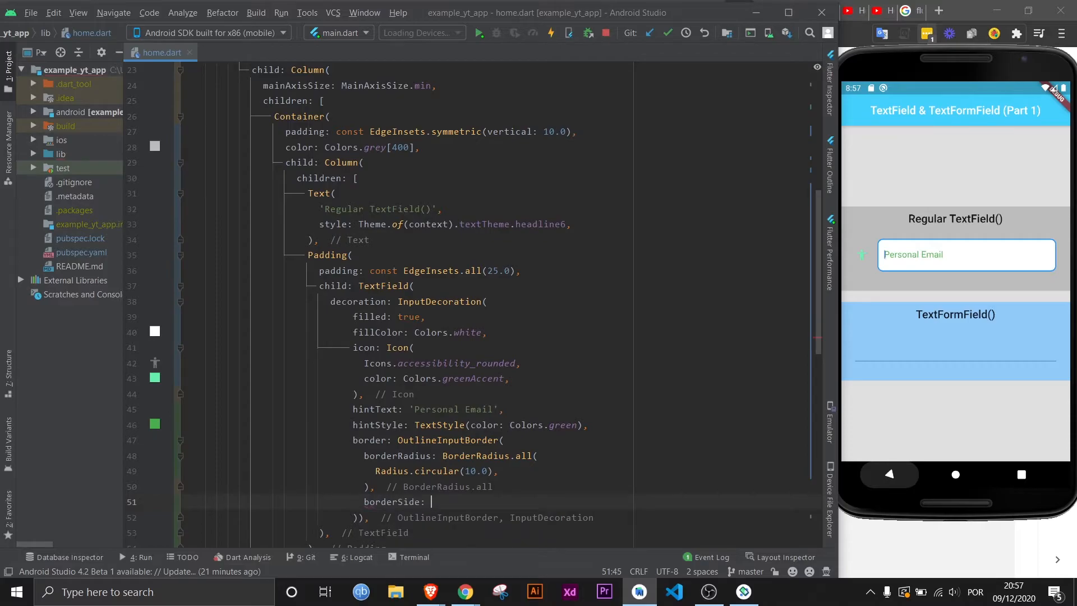
type("BorderSide.none")
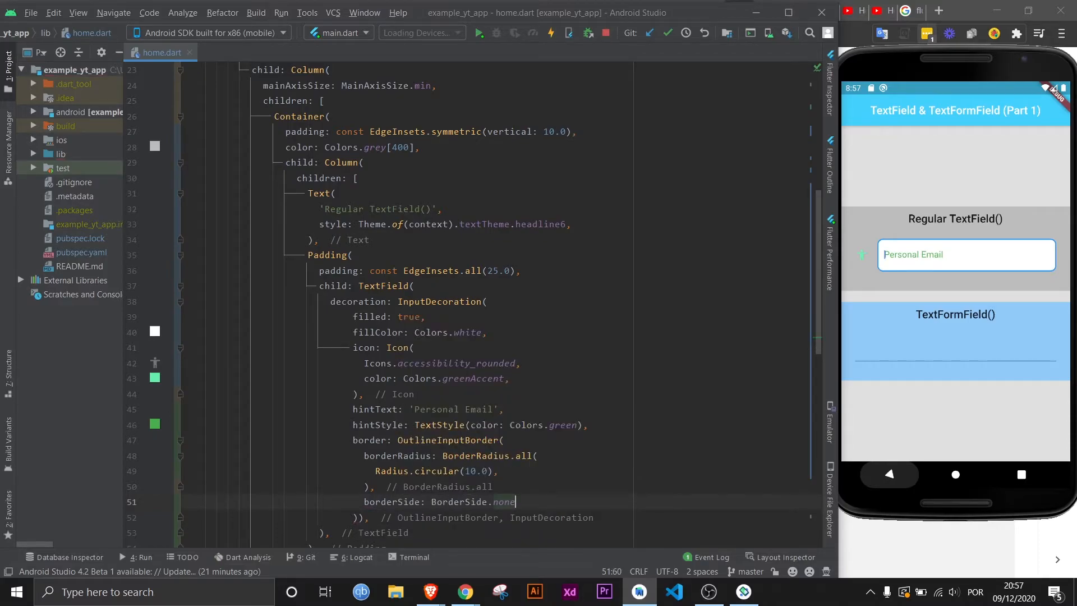
key("ctrl+s")
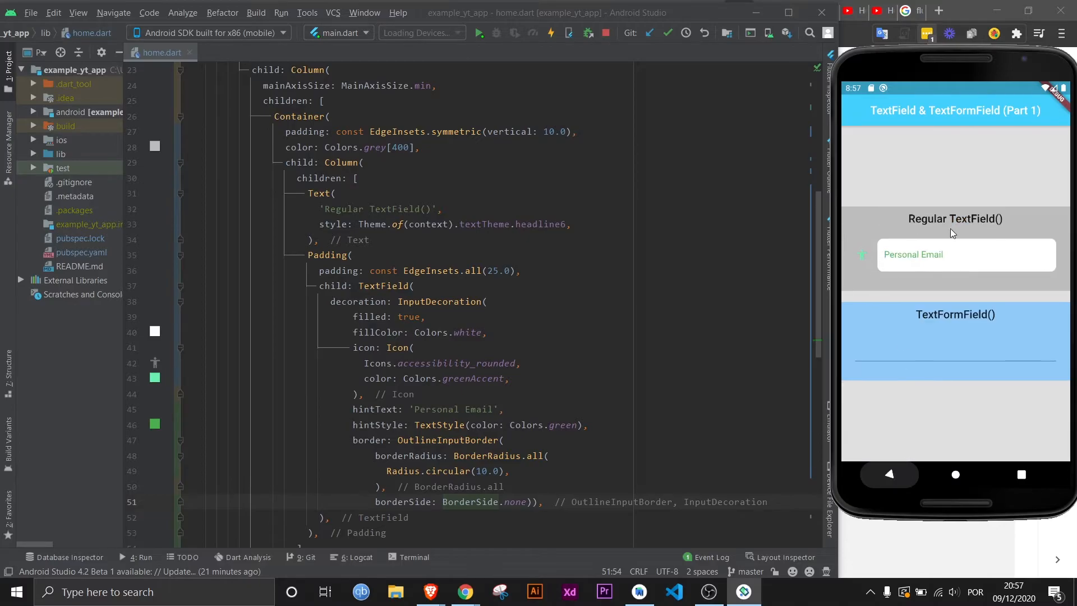
mouse_move(917, 248)
type("Hello")
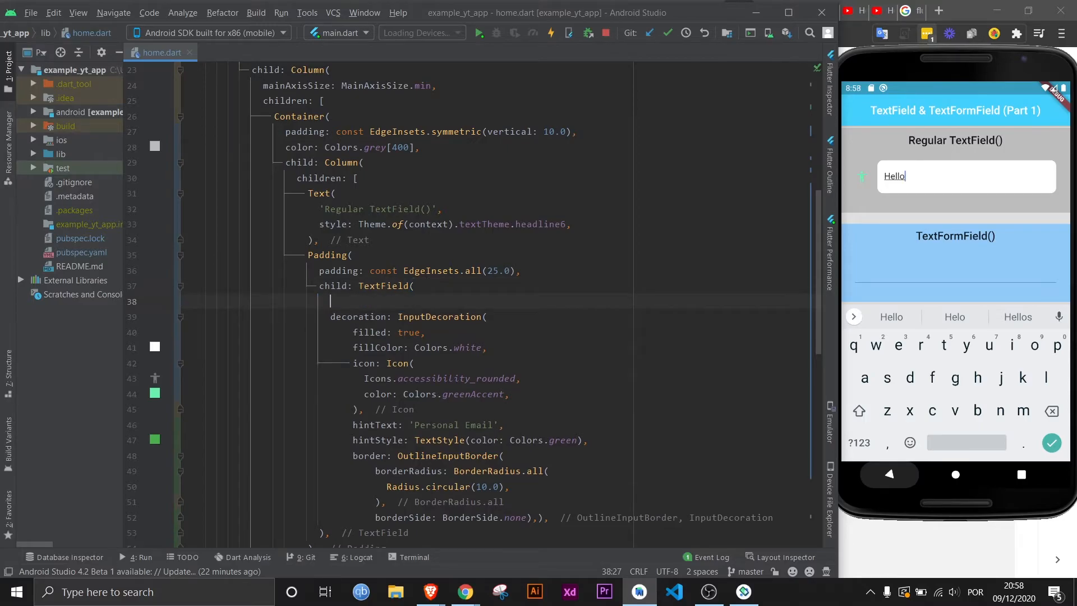
- Add a TextField style of TextStyle(color: Colors.red) for the entered text
type("style: TextStyle(")
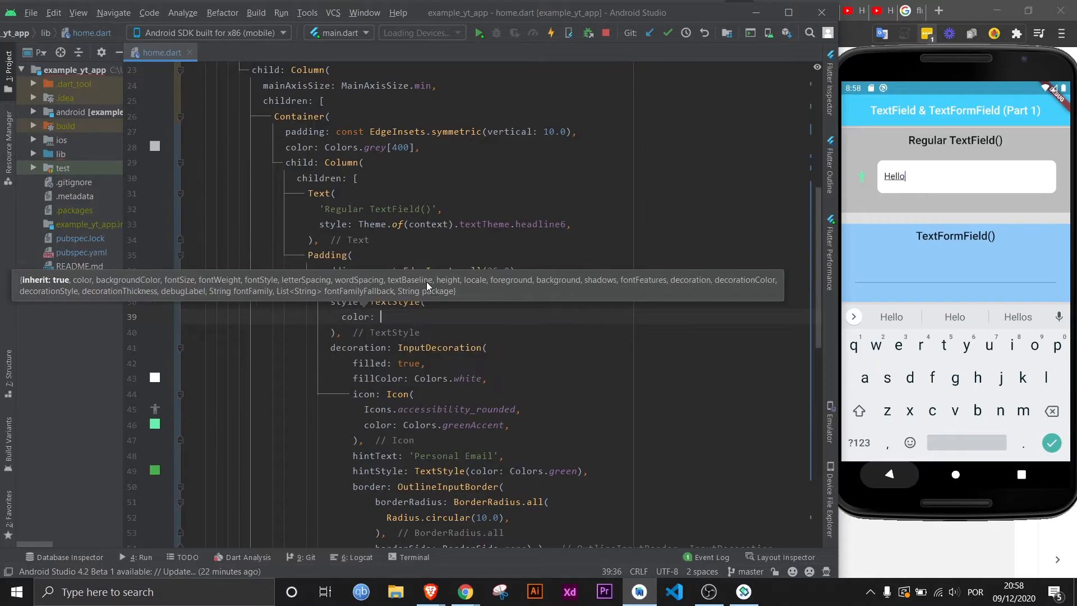
type("Colors.red,")
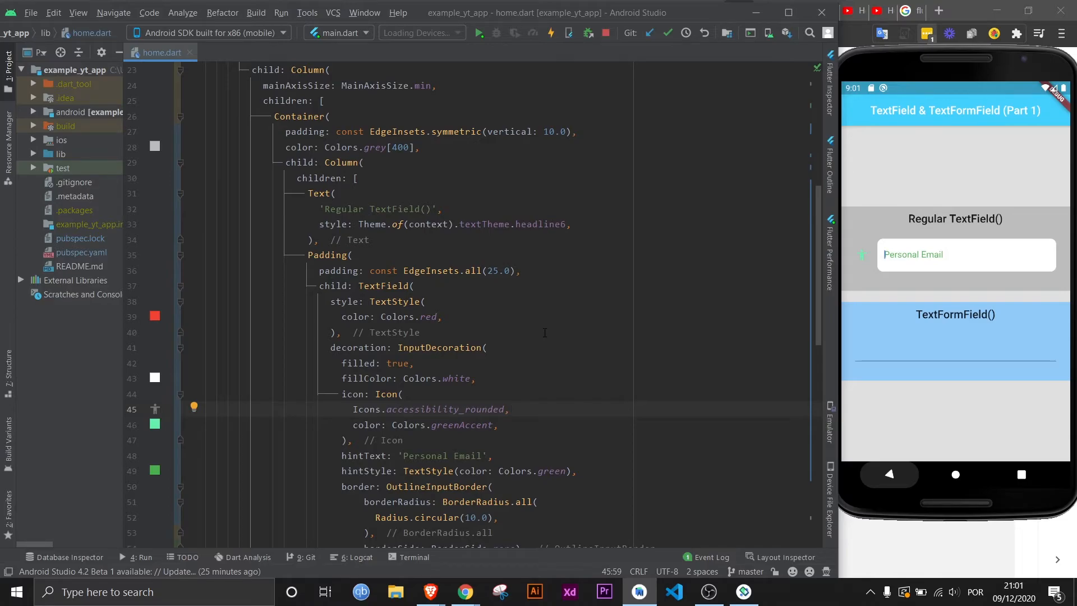
left_click(508, 408)
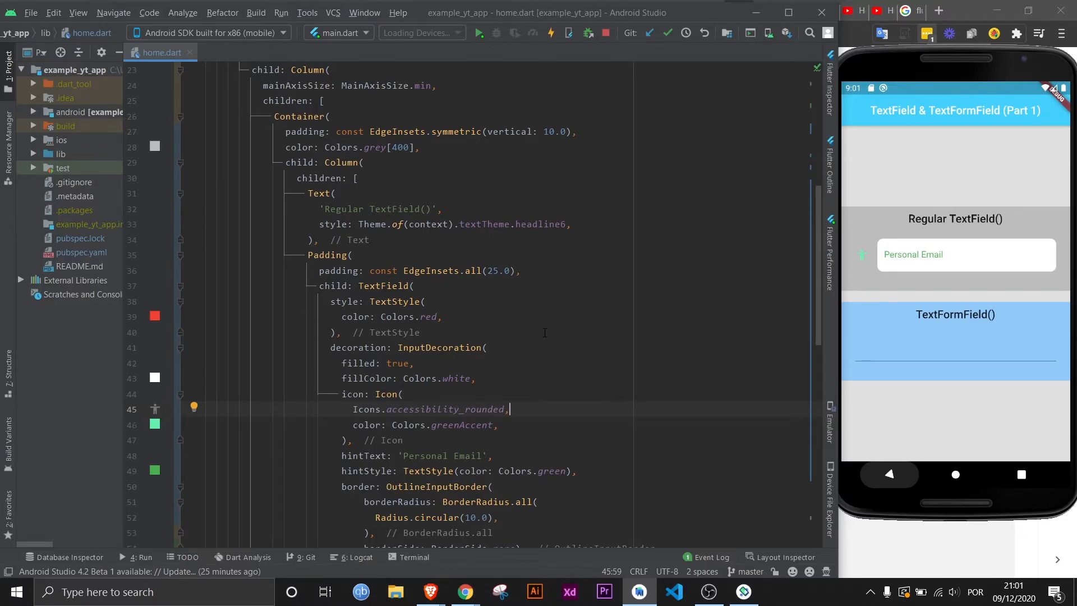
left_click(532, 347)
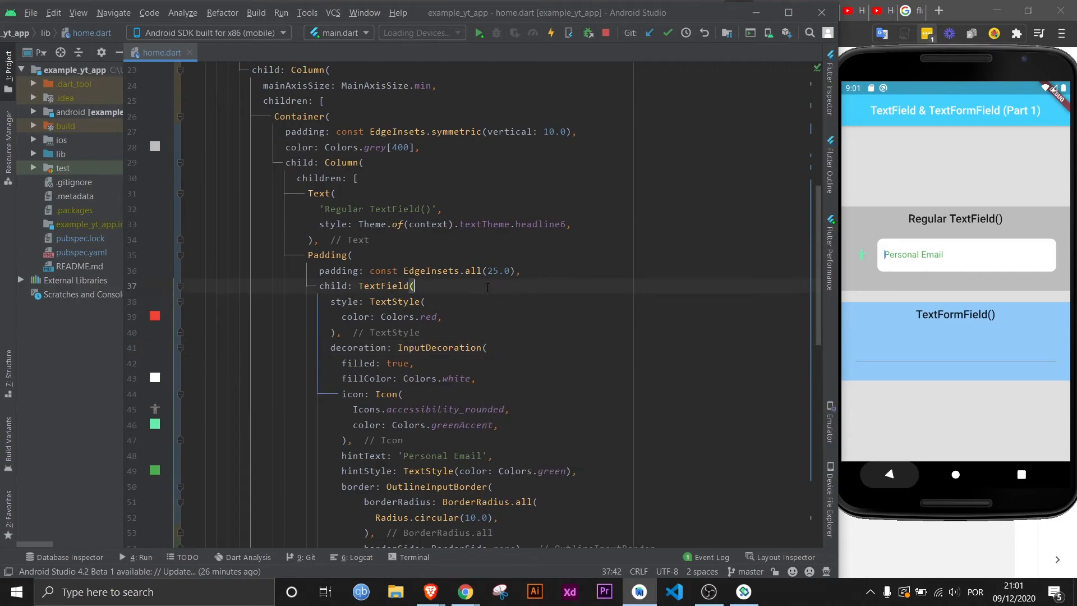
- Insert an onChanged callback into the TextField
type("o")
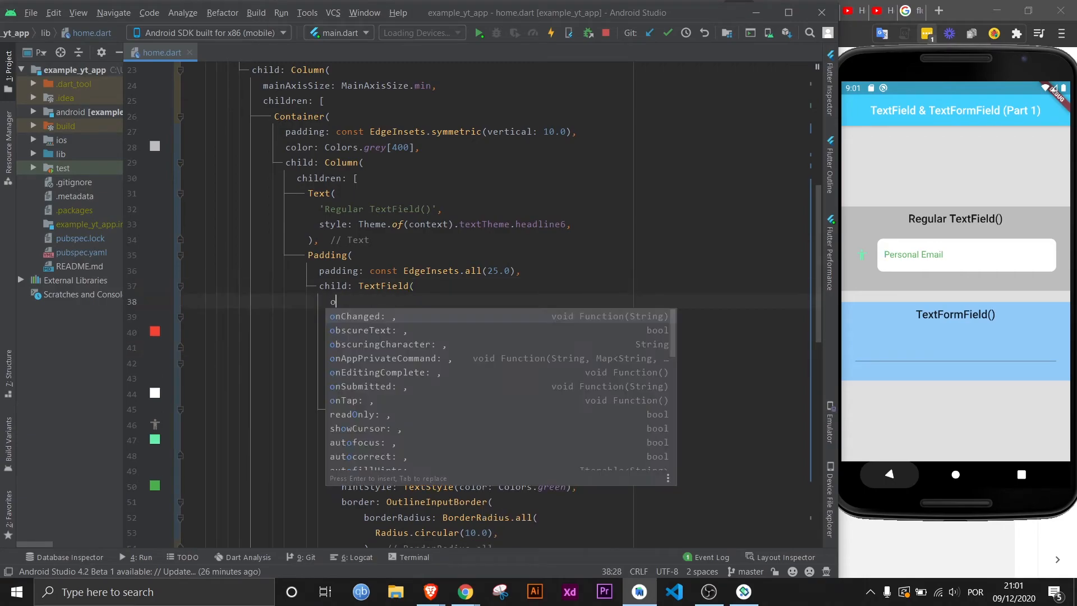
type("n")
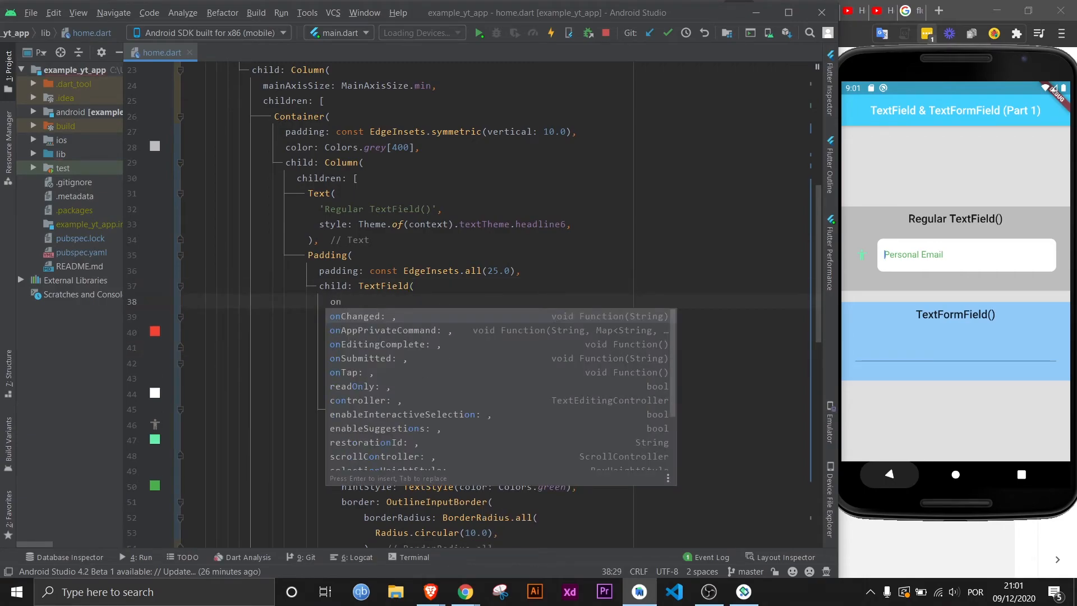
key("Escape")
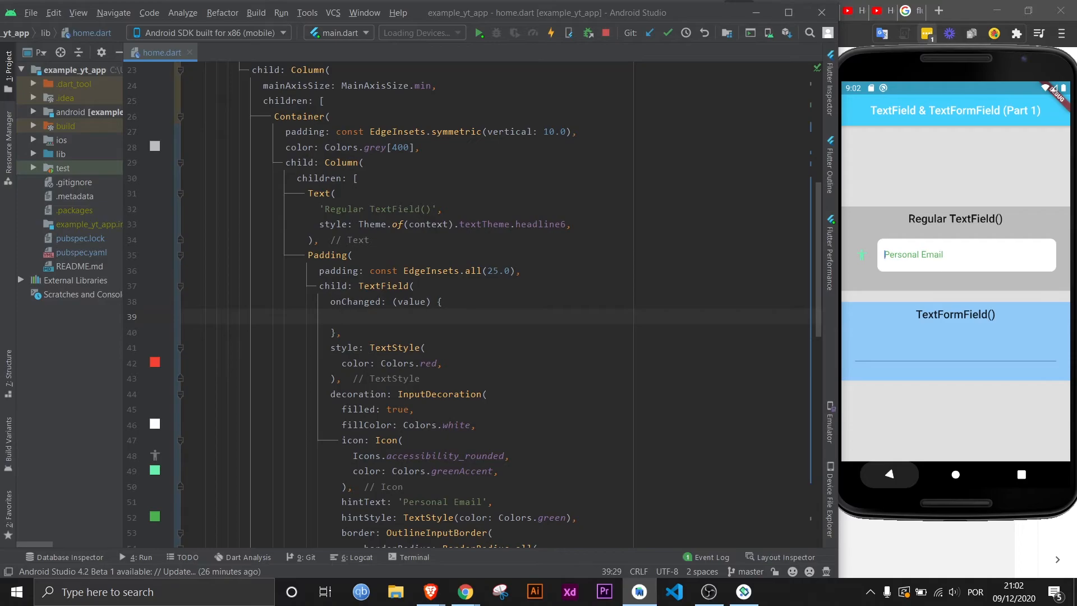
- Declare String whatever in _HomeState; onChanged assigns value to whatever and prints it
scroll("up", 3)
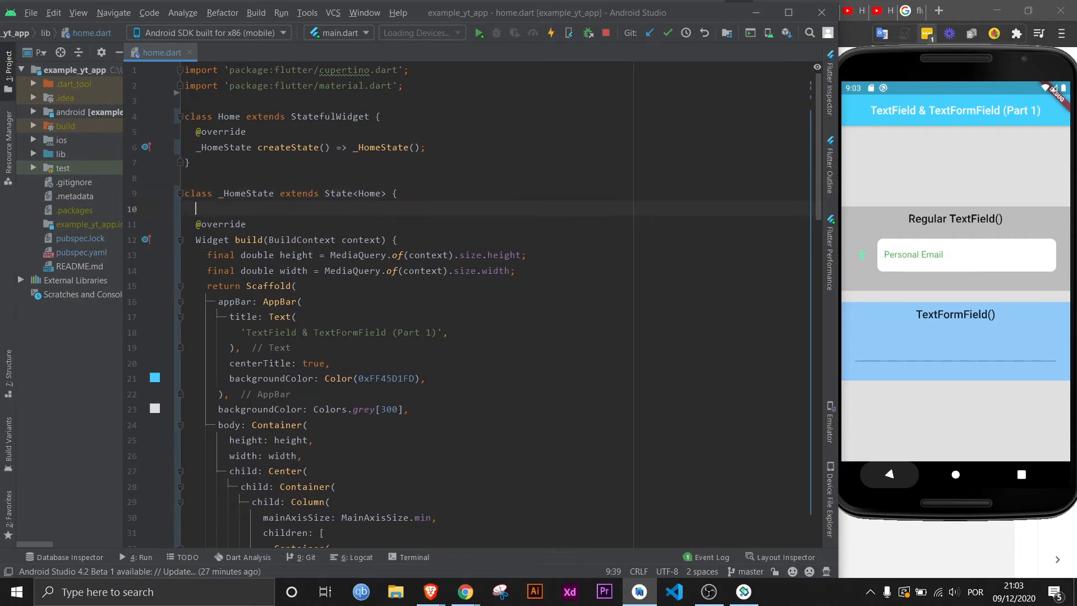
type("String whatever;")
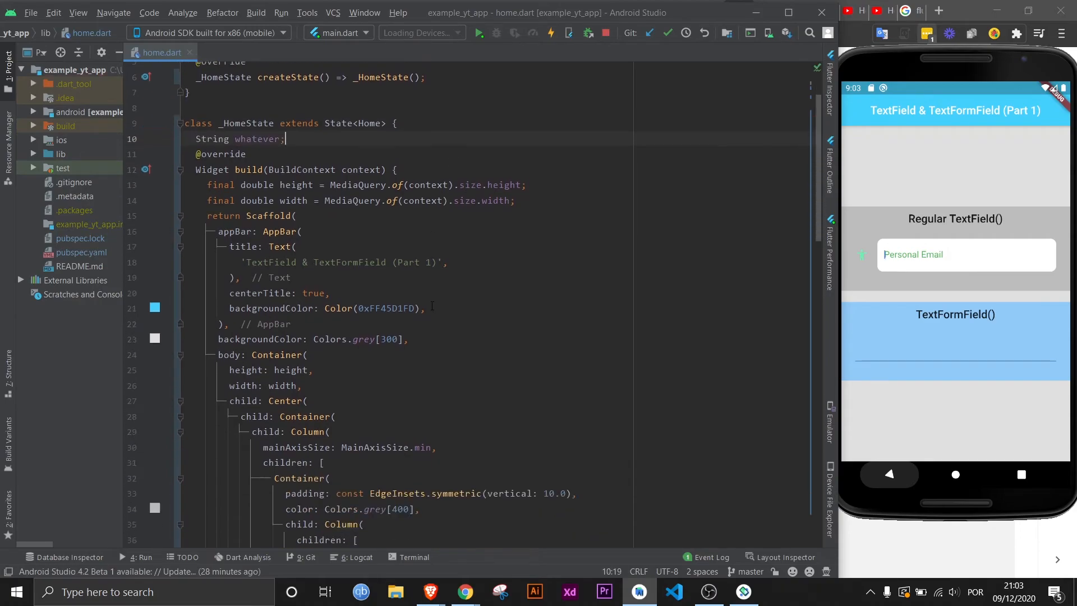
scroll("down", 3)
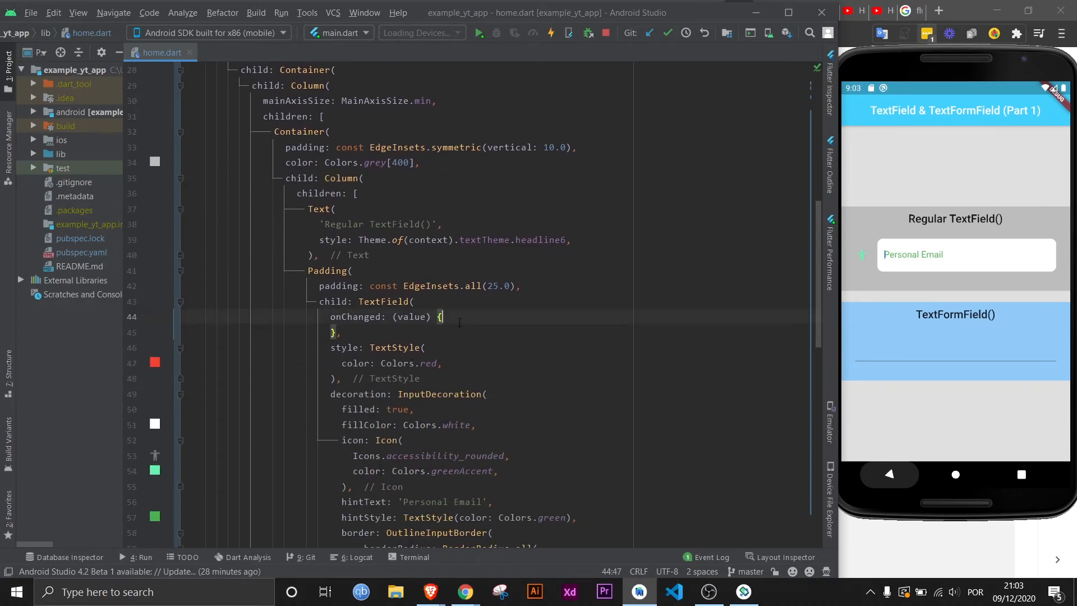
type("whatever = value;")
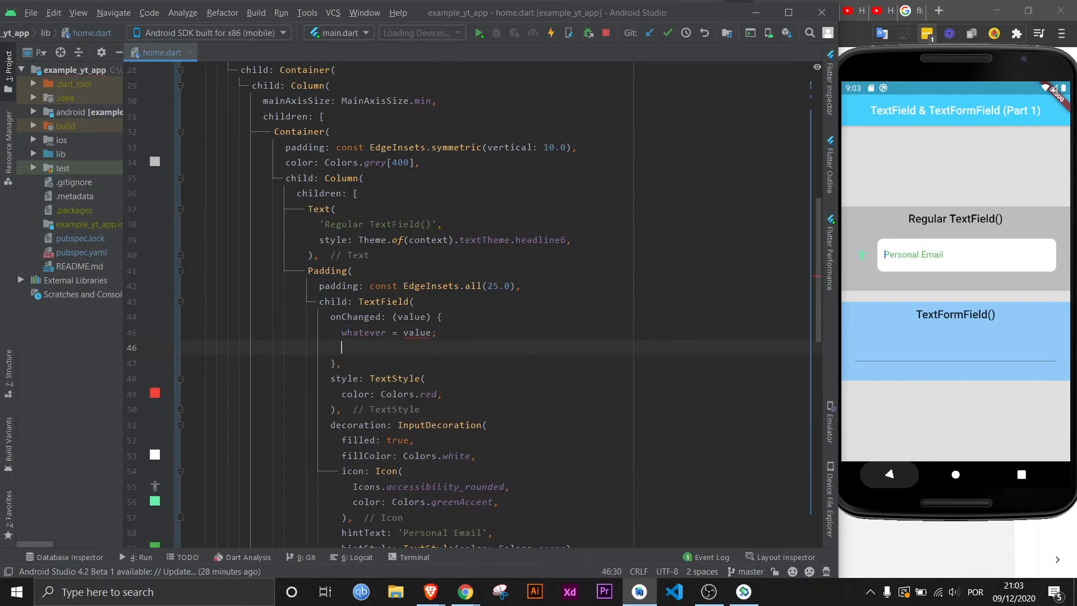
type("print()")
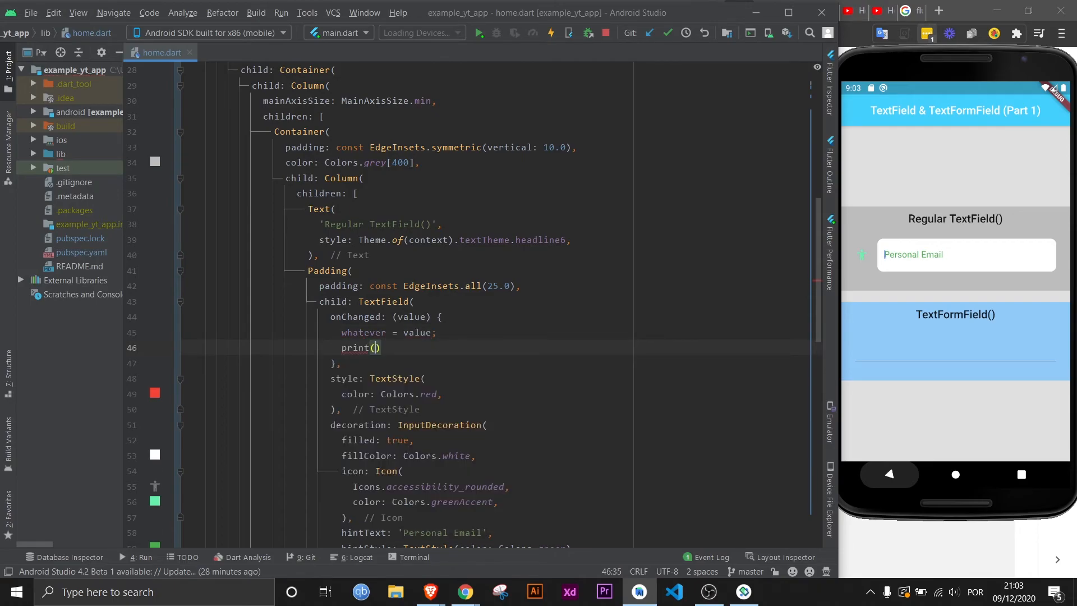
type("whatever")
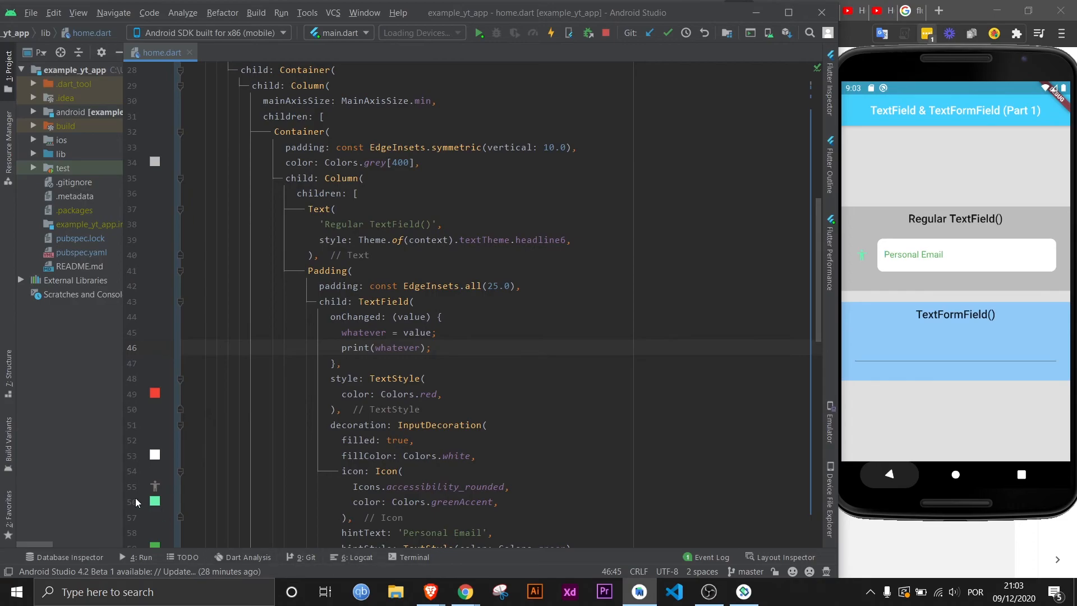
- Type 'aa' in the app's field to check console output, then close Android Studio
left_click(141, 557)
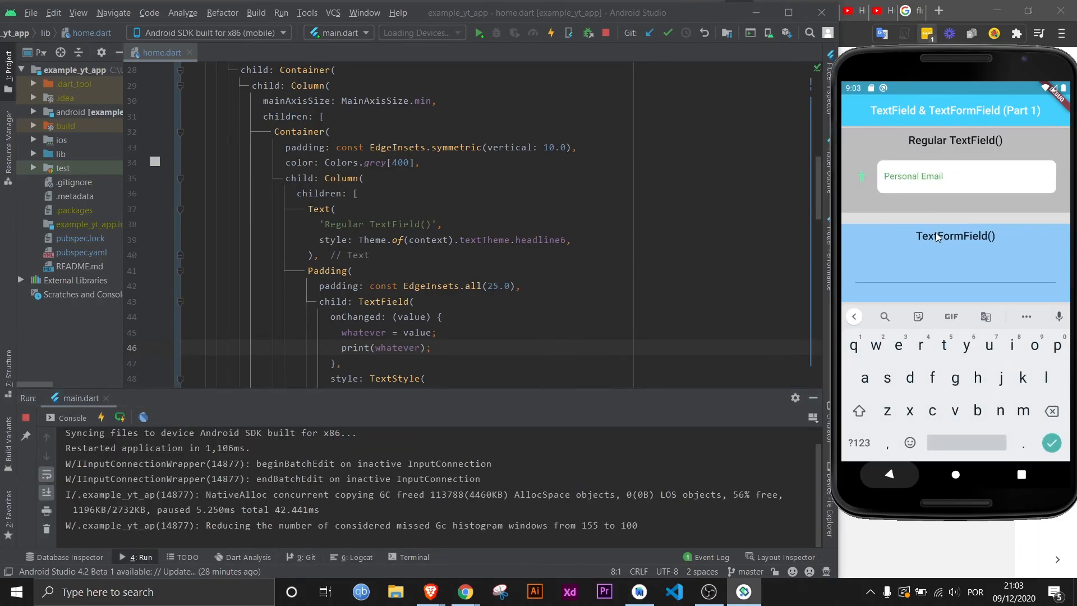
type("aaaaffhjkkyyyrrewss")
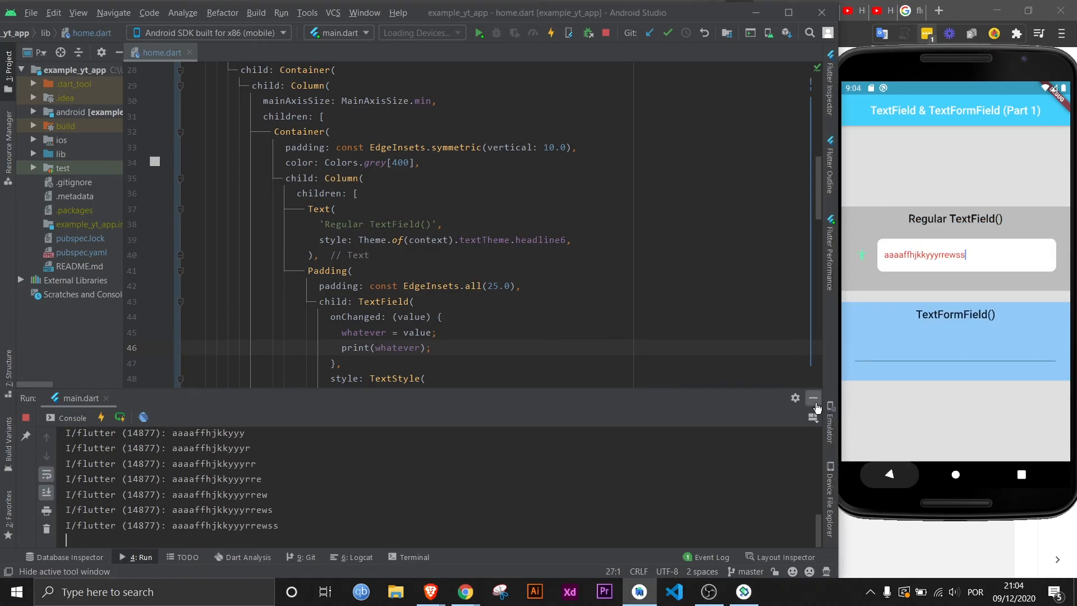
left_click(814, 401)
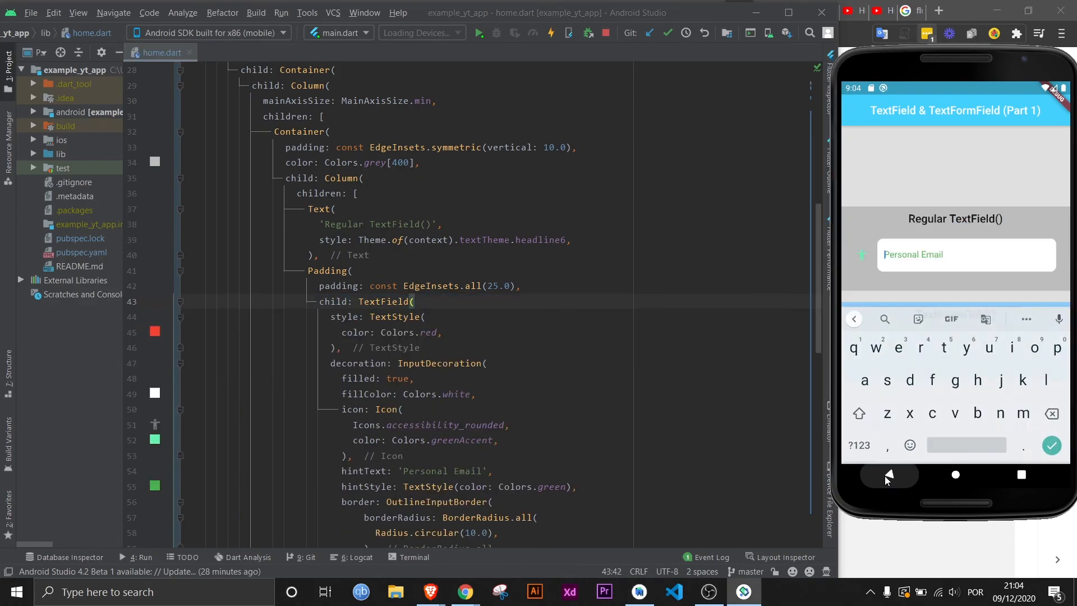
left_click(888, 474)
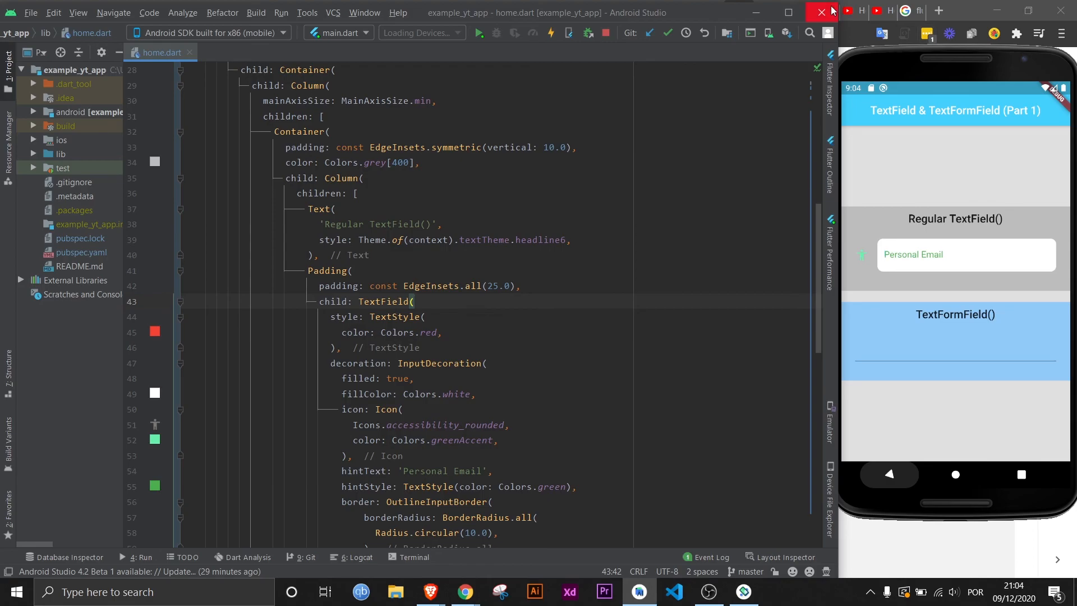
left_click(821, 12)
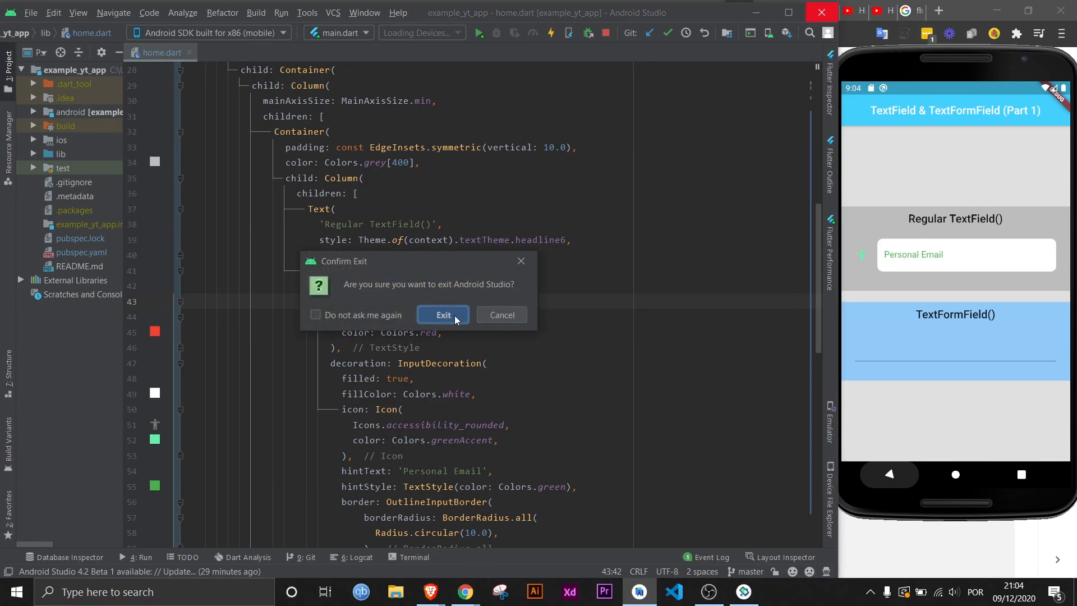